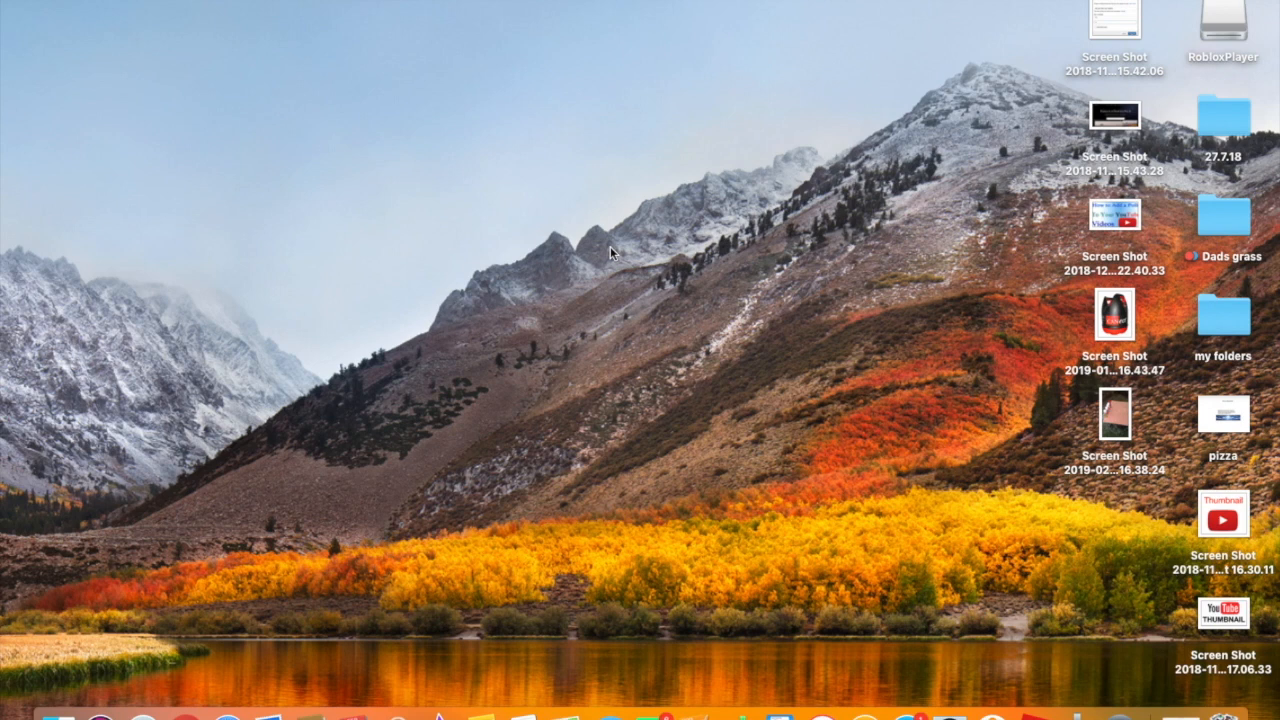
pyautogui.moveTo(404, 368)
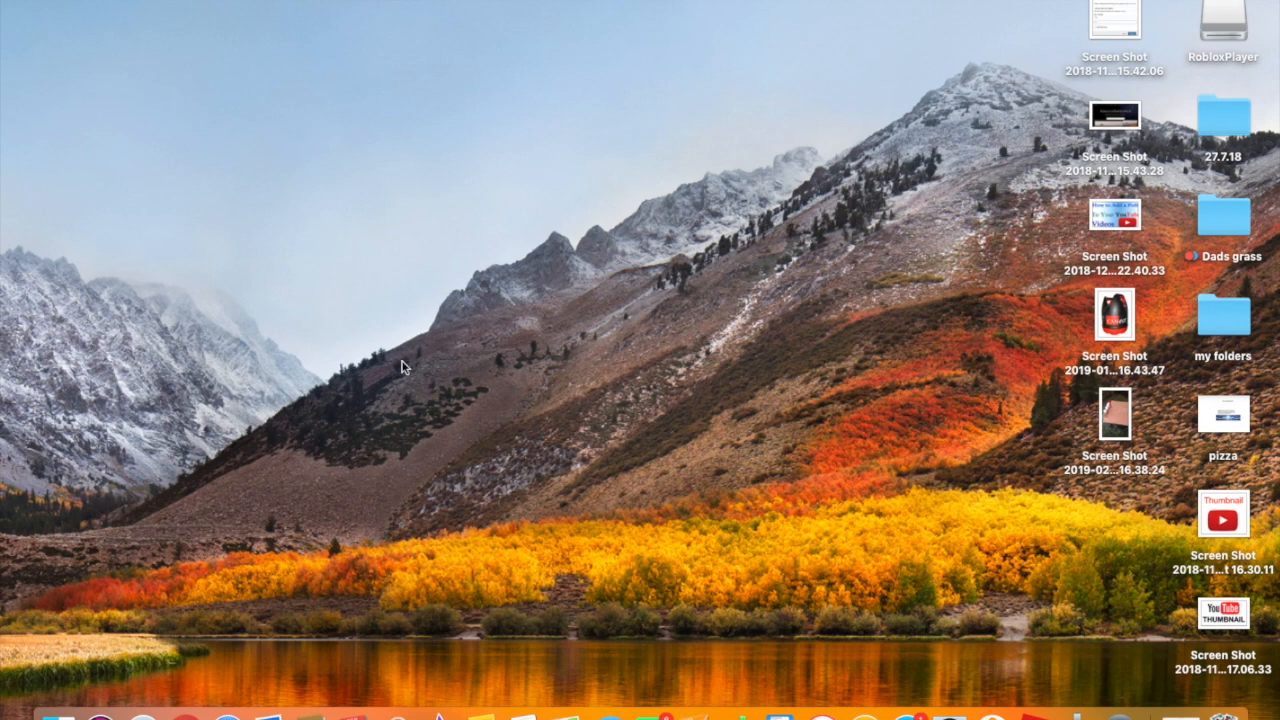
pyautogui.moveTo(194, 632)
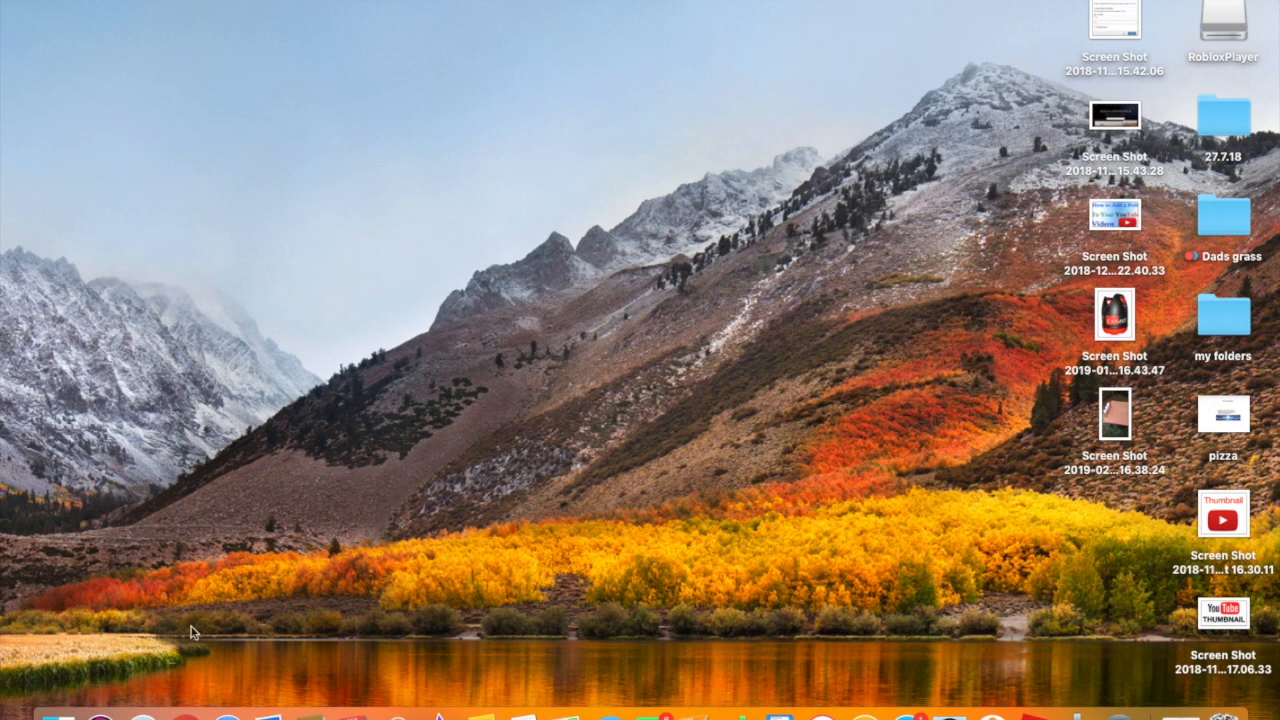
pyautogui.moveTo(380, 488)
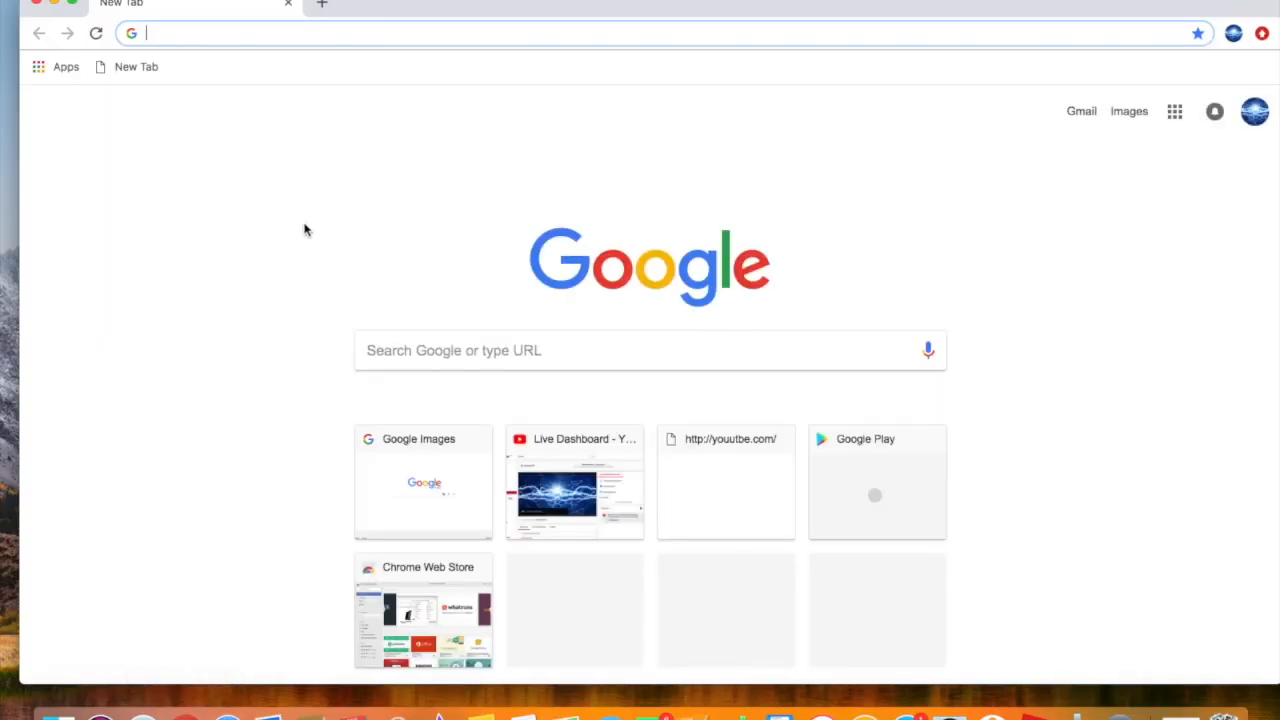
# Go to youtube.com and bring up the Create menu with Upload video and Go live.
pyautogui.write('youtube.com')
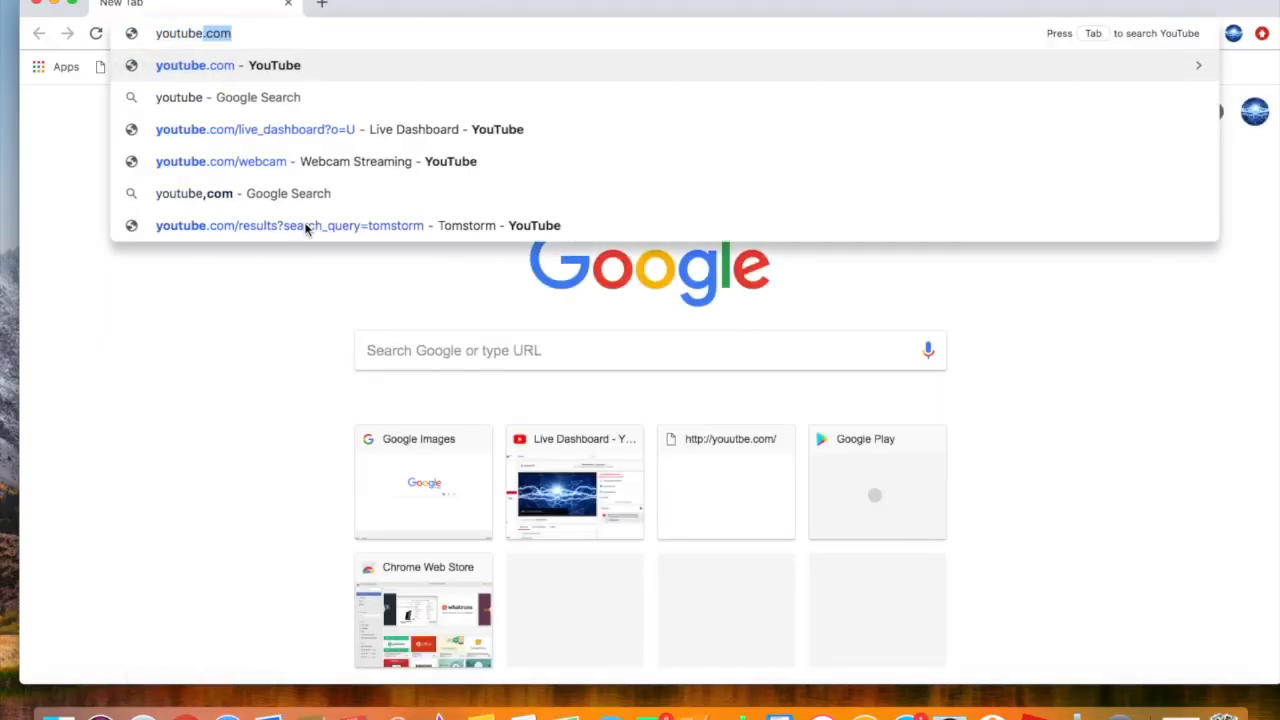
pyautogui.click(196, 64)
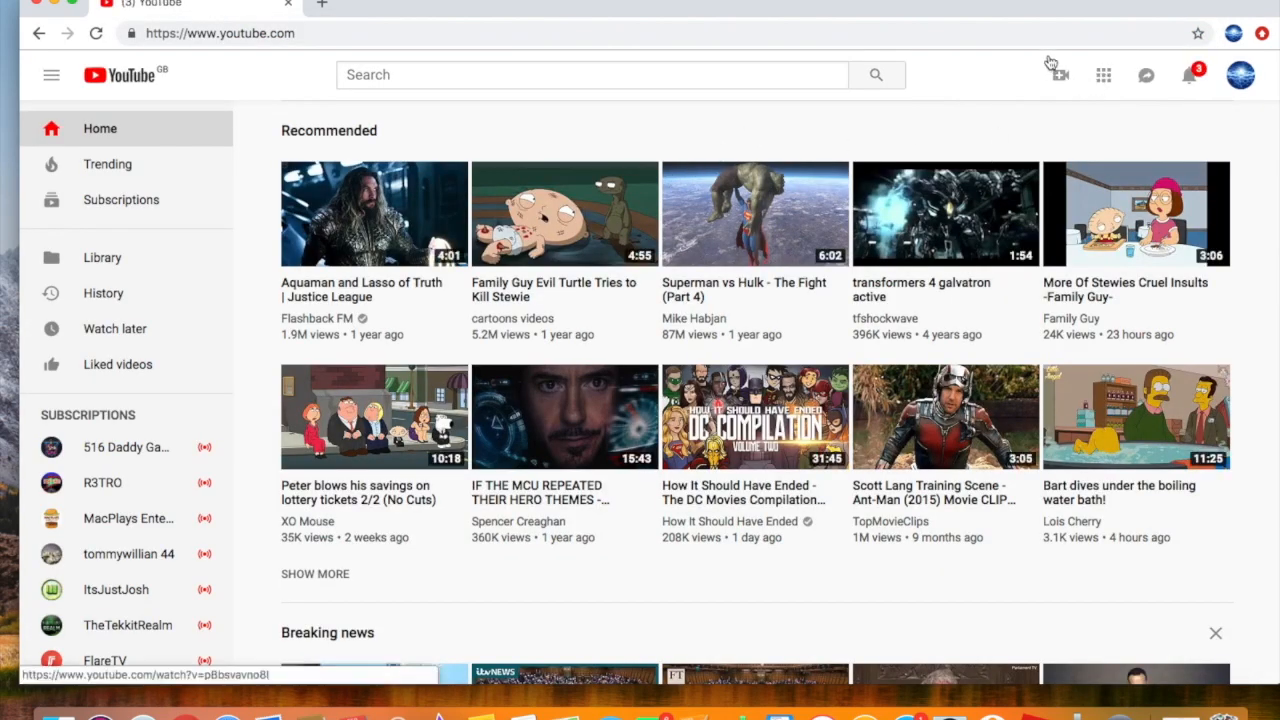
pyautogui.click(1056, 76)
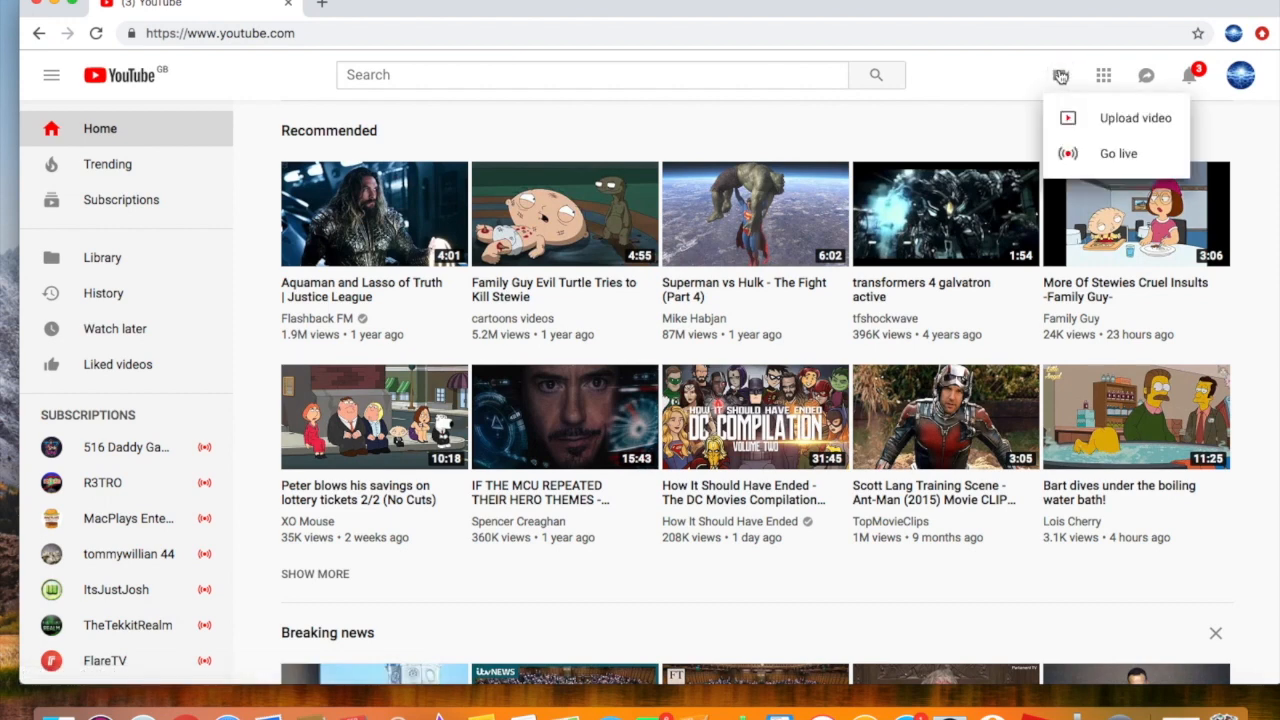
pyautogui.moveTo(1104, 172)
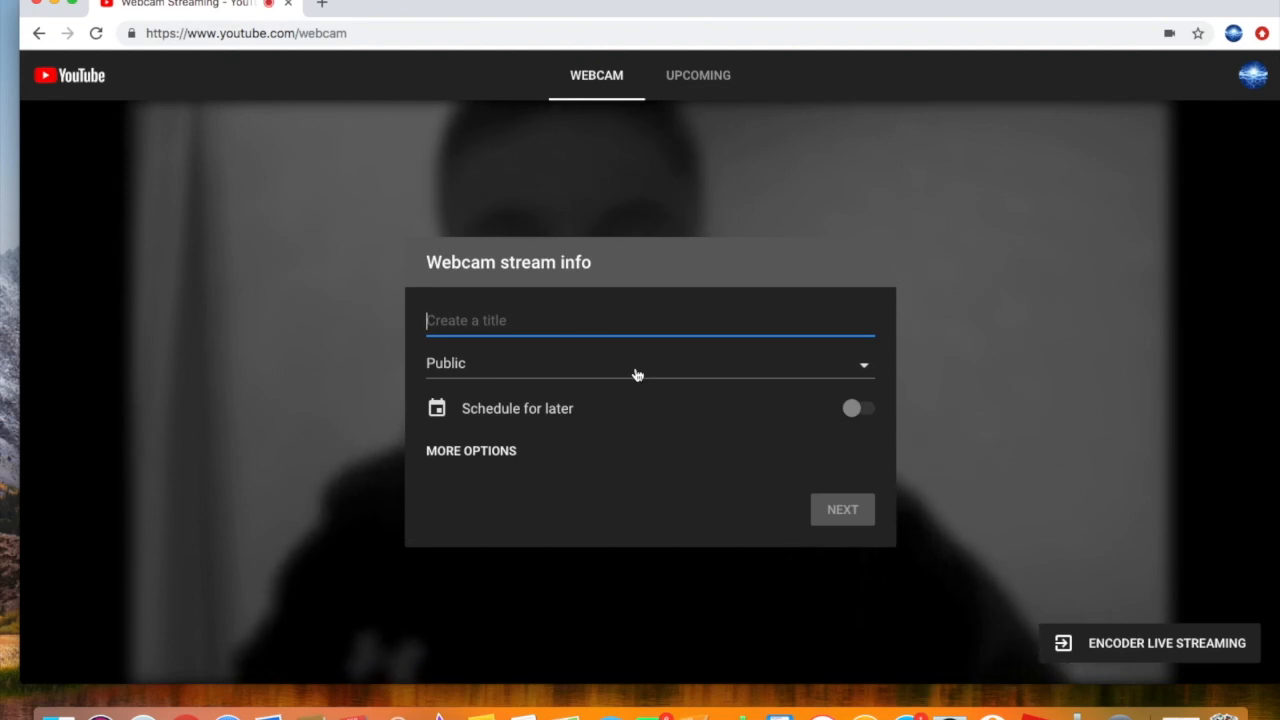
# Title the stream 'just doing a video tutorial', fixing 'tutrial' via the spelling suggestion.
pyautogui.write('just doi')
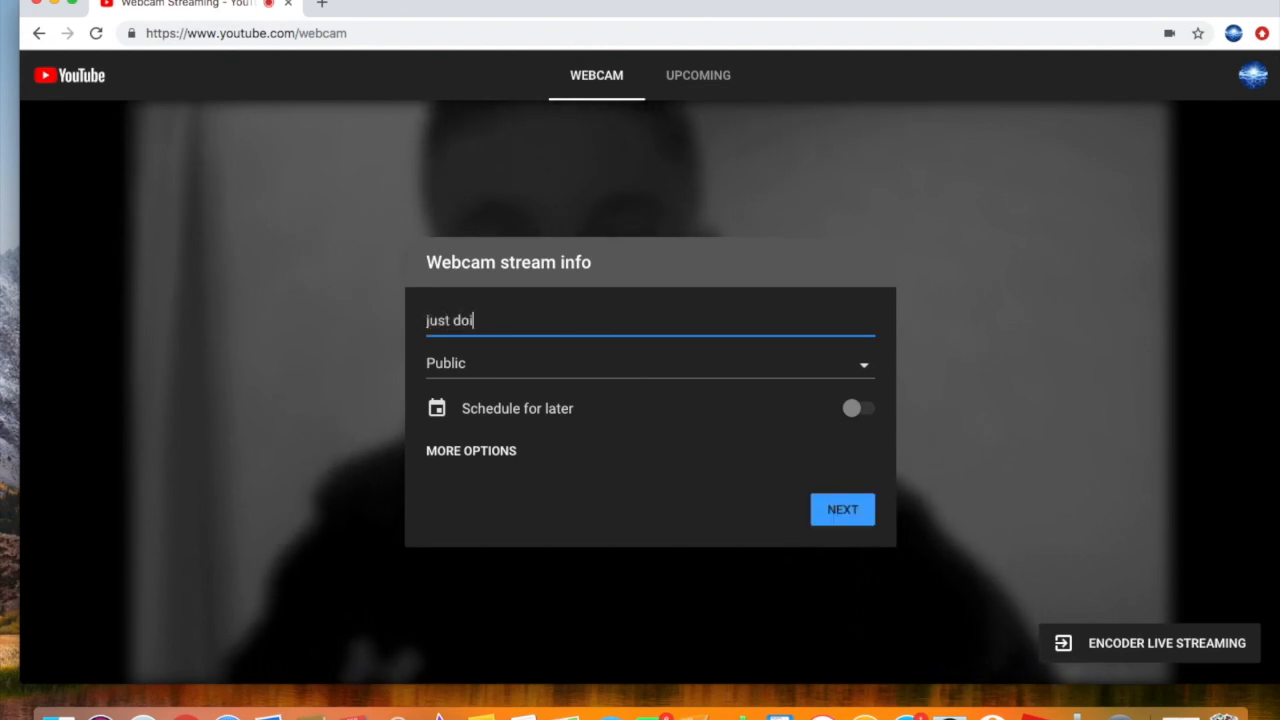
pyautogui.write('ng a vide')
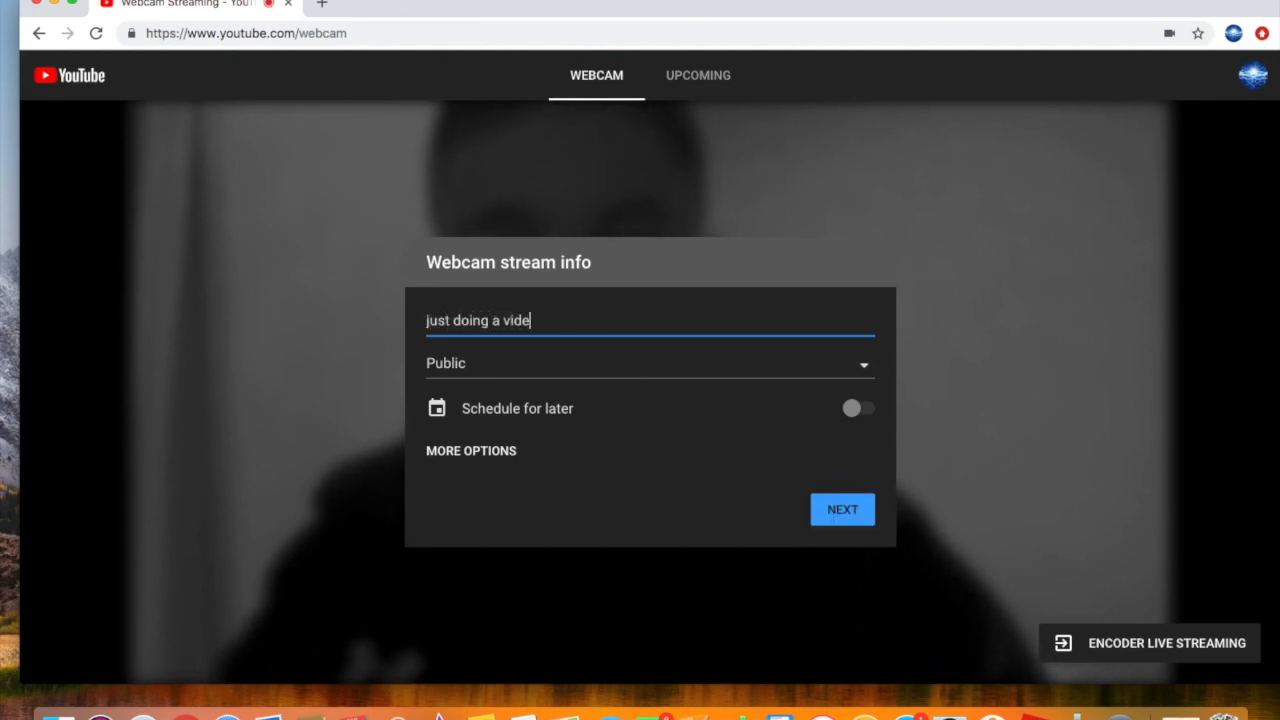
pyautogui.write('o tutr')
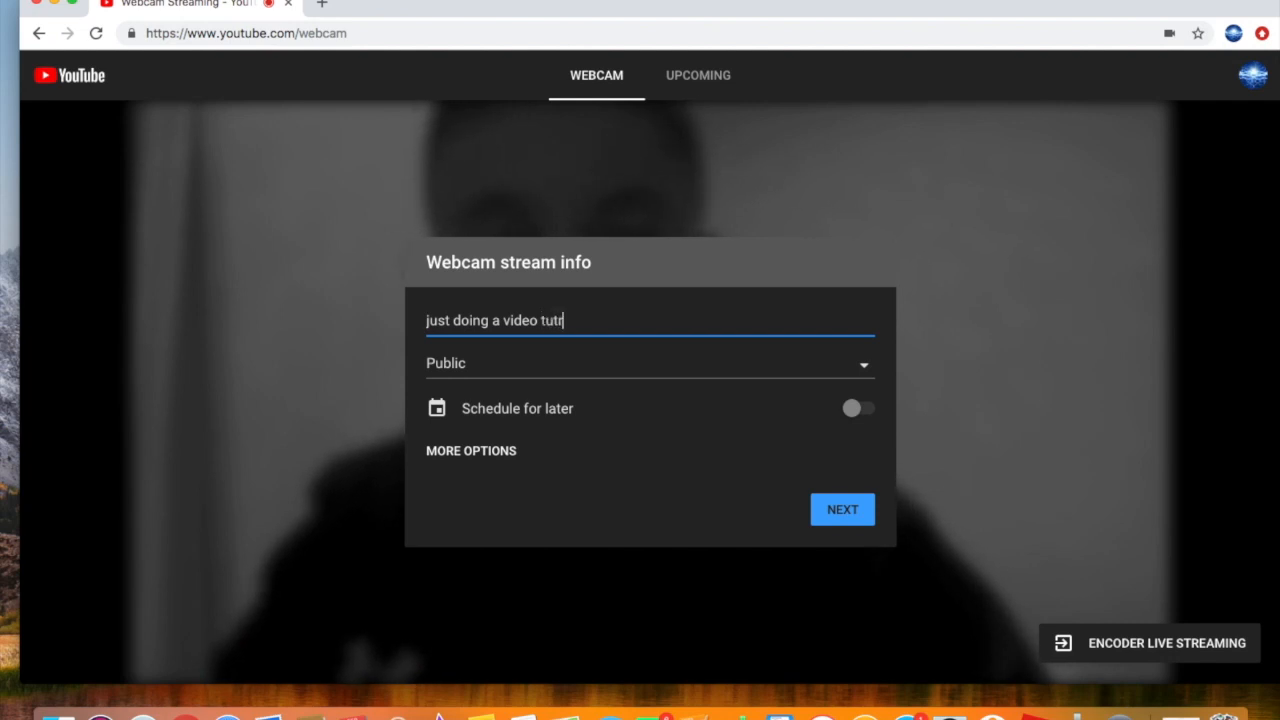
pyautogui.write('ial')
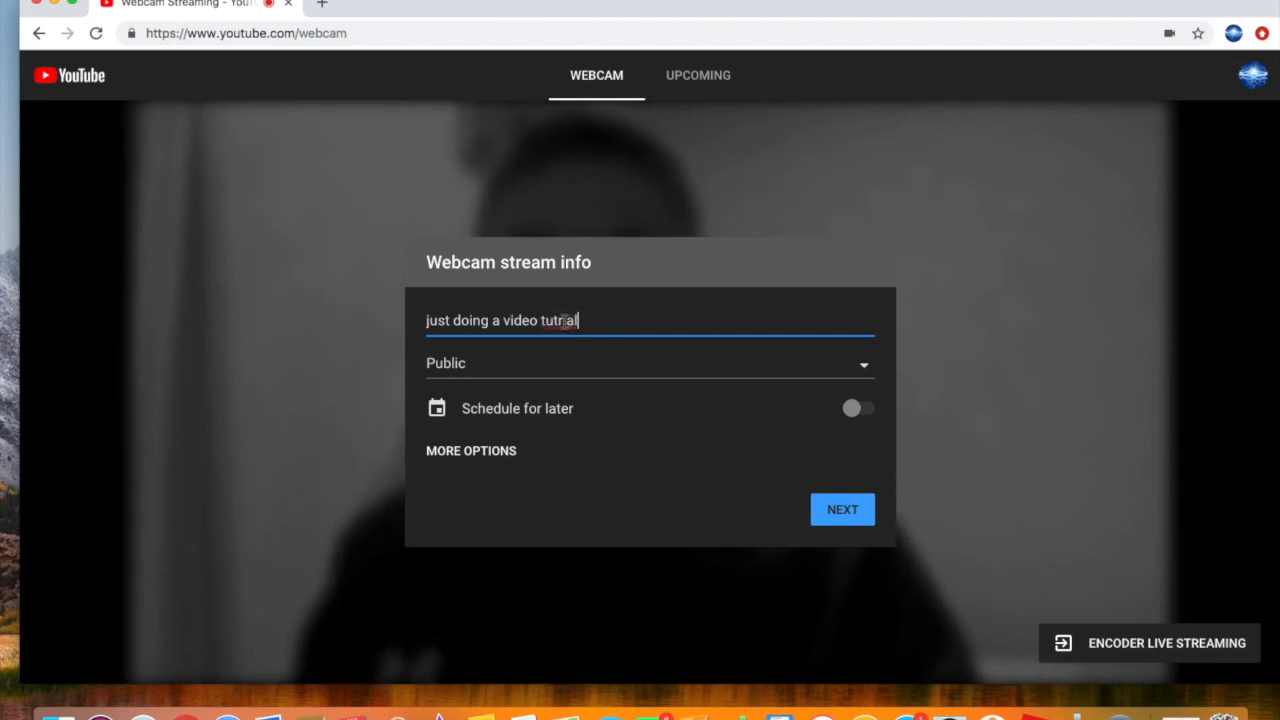
pyautogui.rightClick(560, 320)
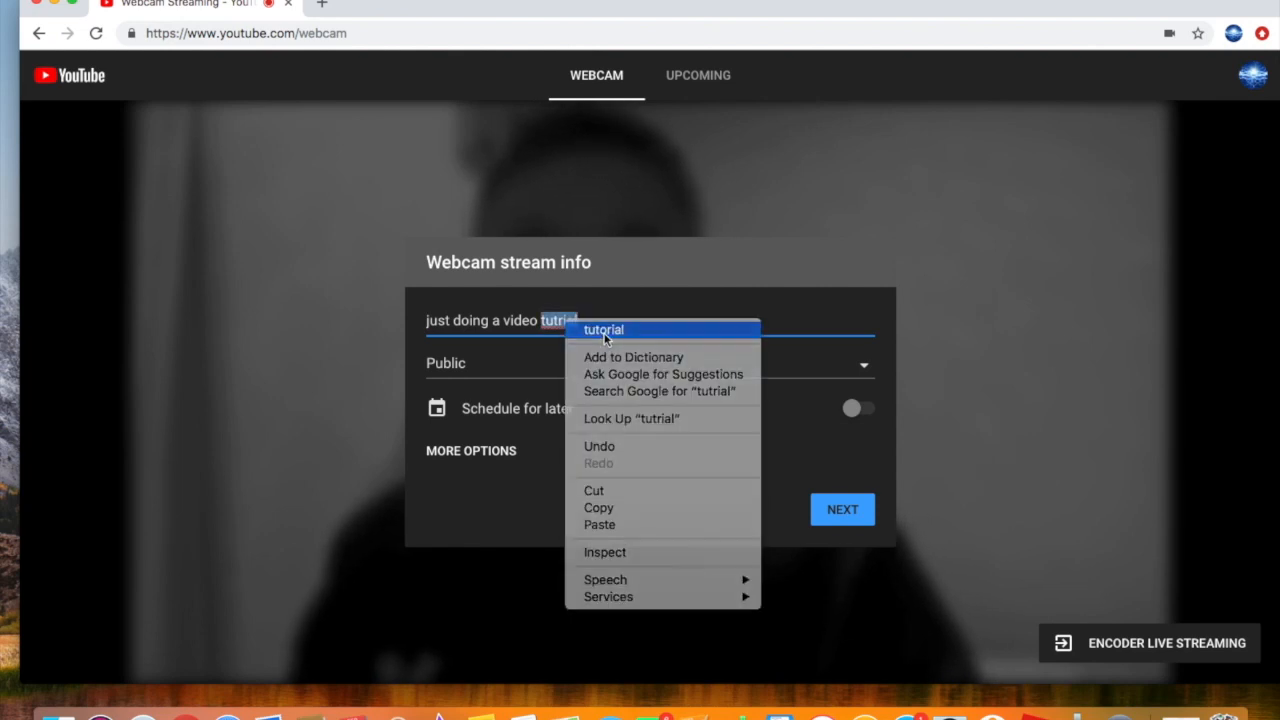
pyautogui.click(604, 328)
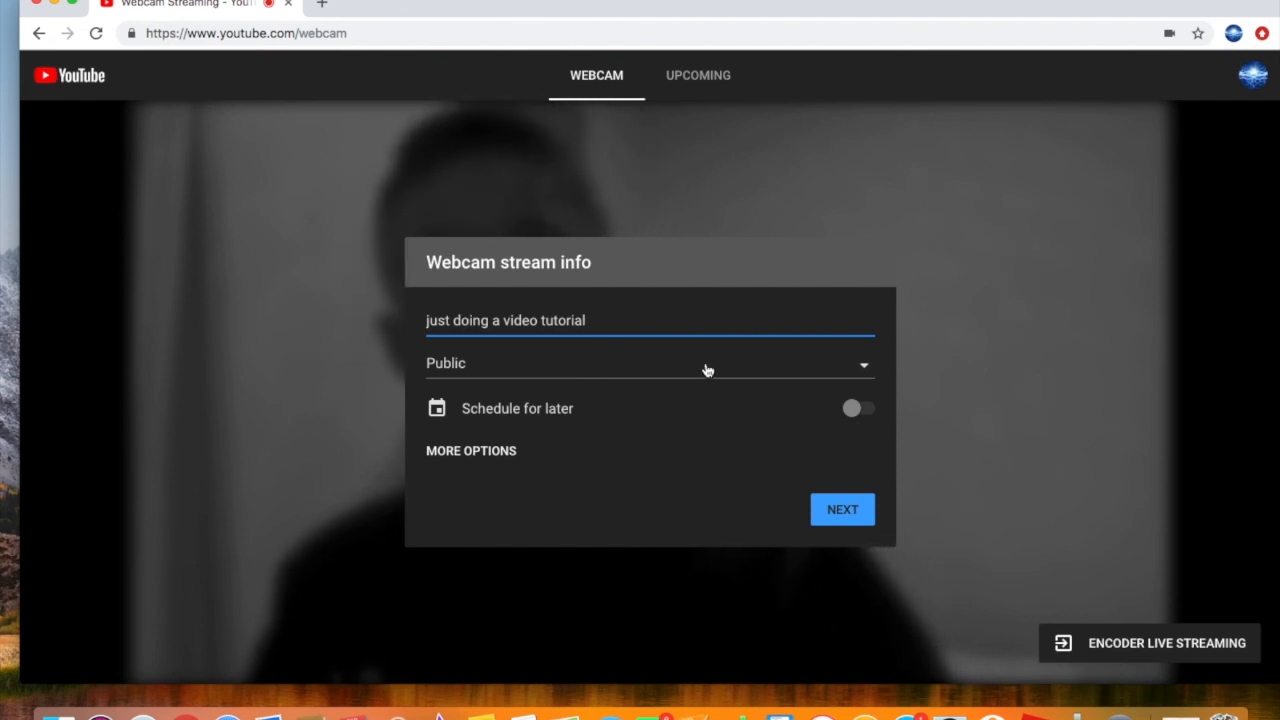
pyautogui.moveTo(812, 406)
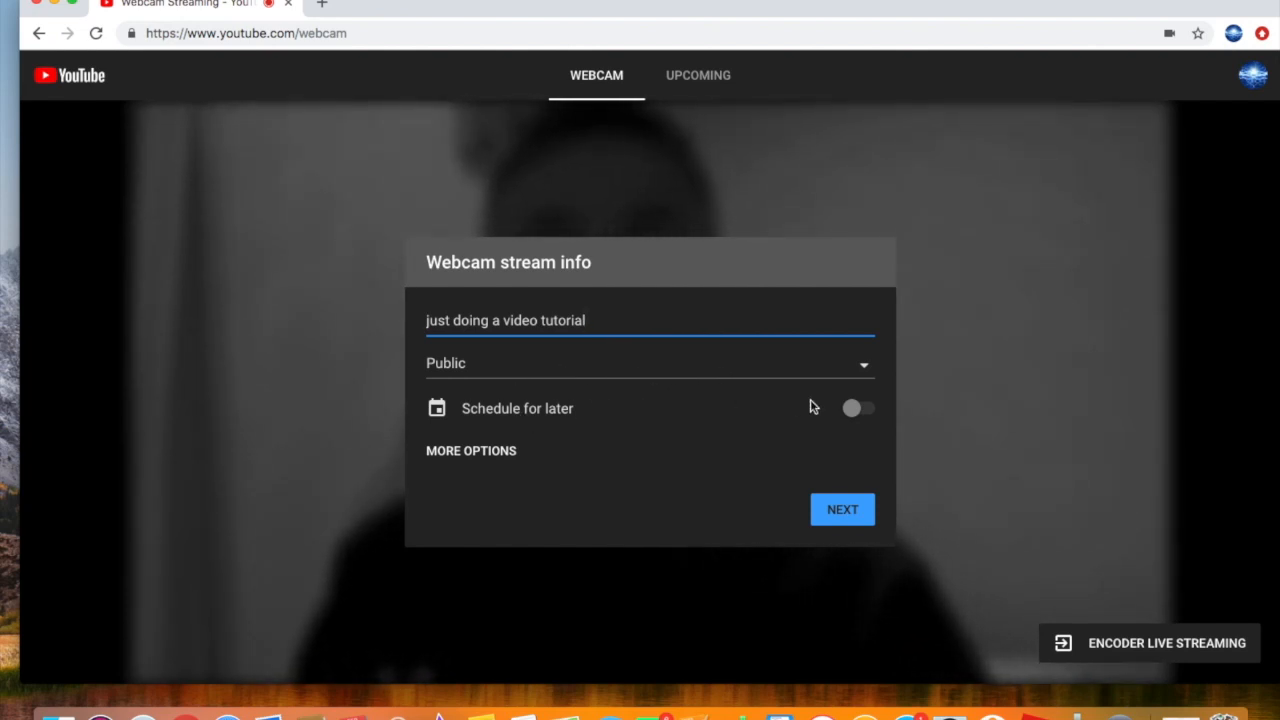
# Under More Options, choose Internal Microphone (Built-in) as the stream's microphone.
pyautogui.click(472, 450)
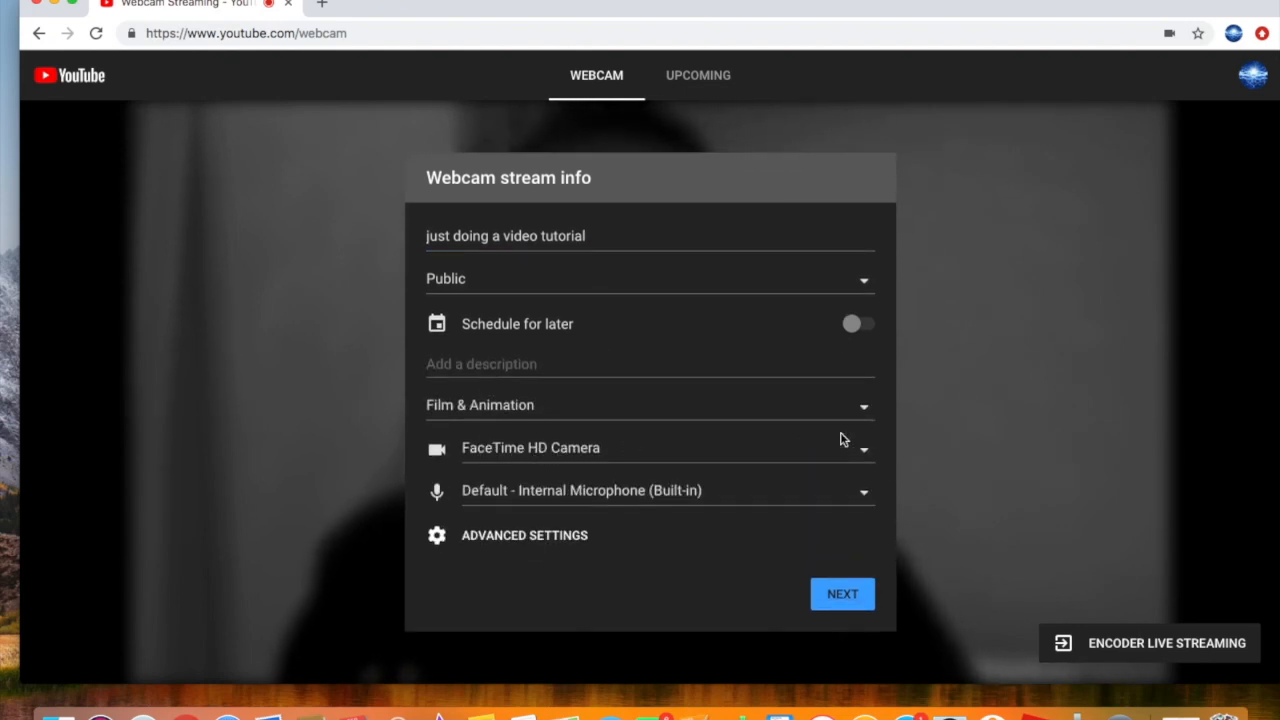
pyautogui.moveTo(856, 496)
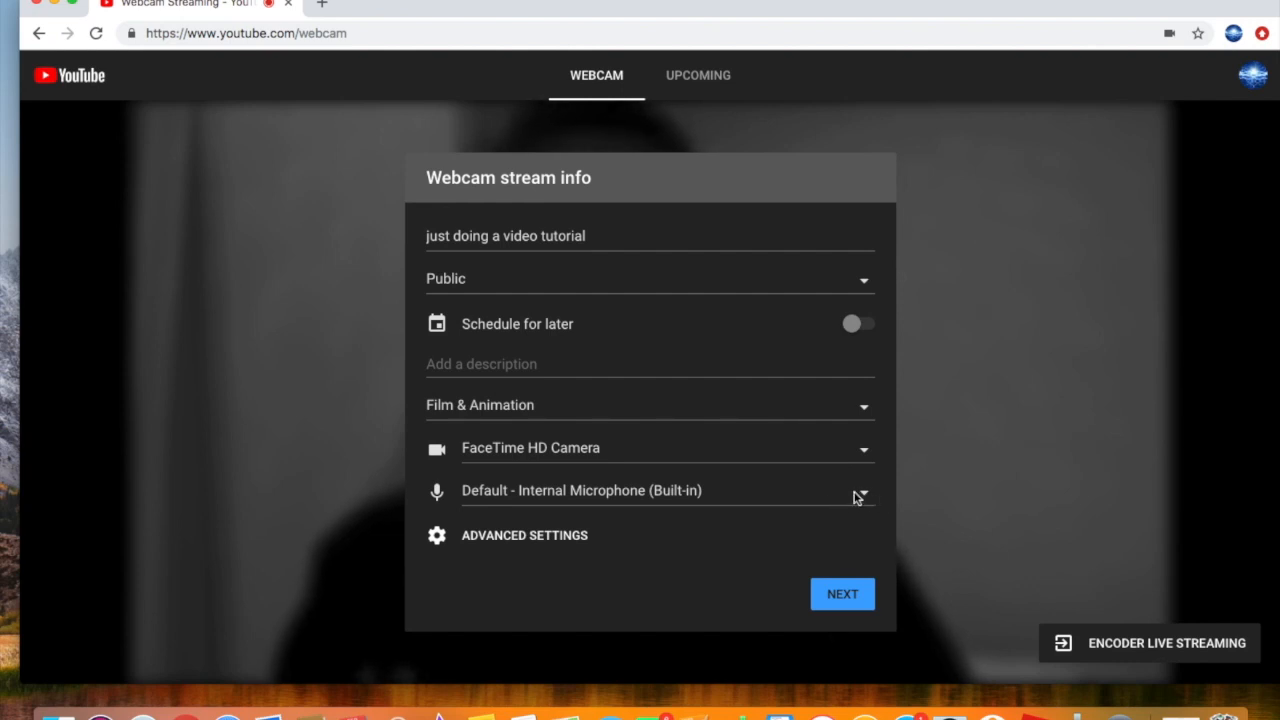
pyautogui.click(858, 492)
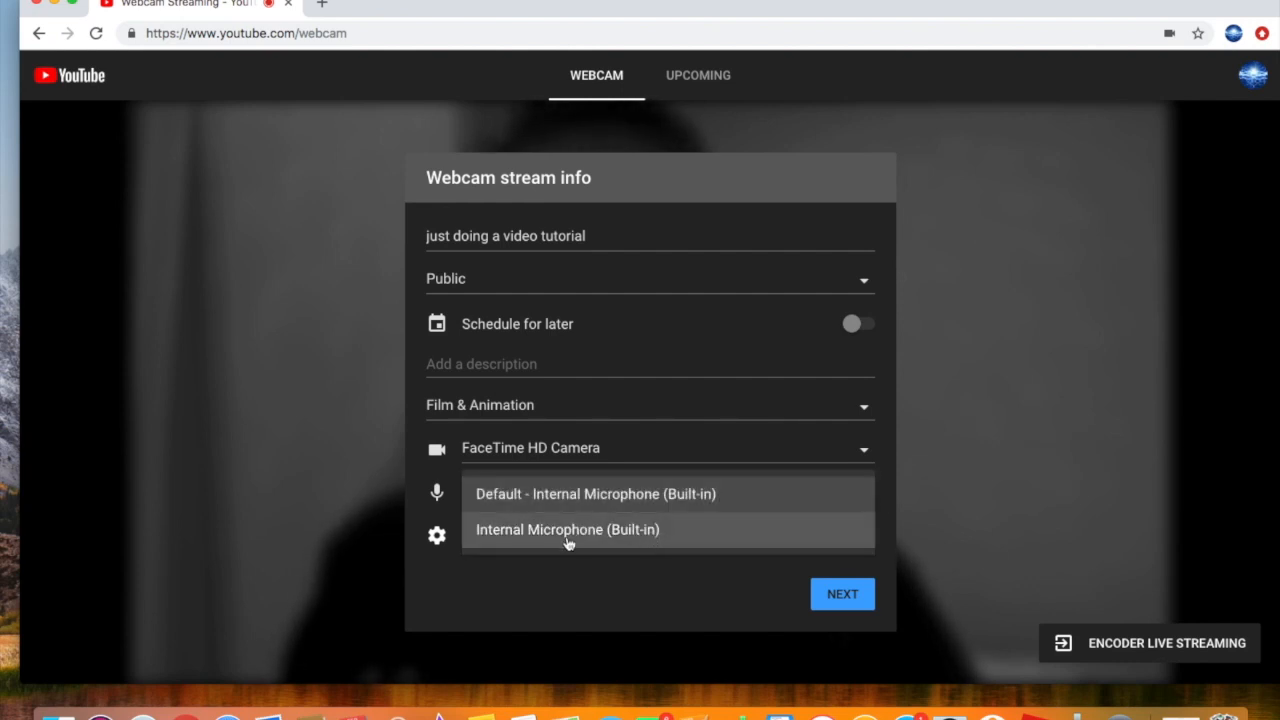
pyautogui.click(568, 528)
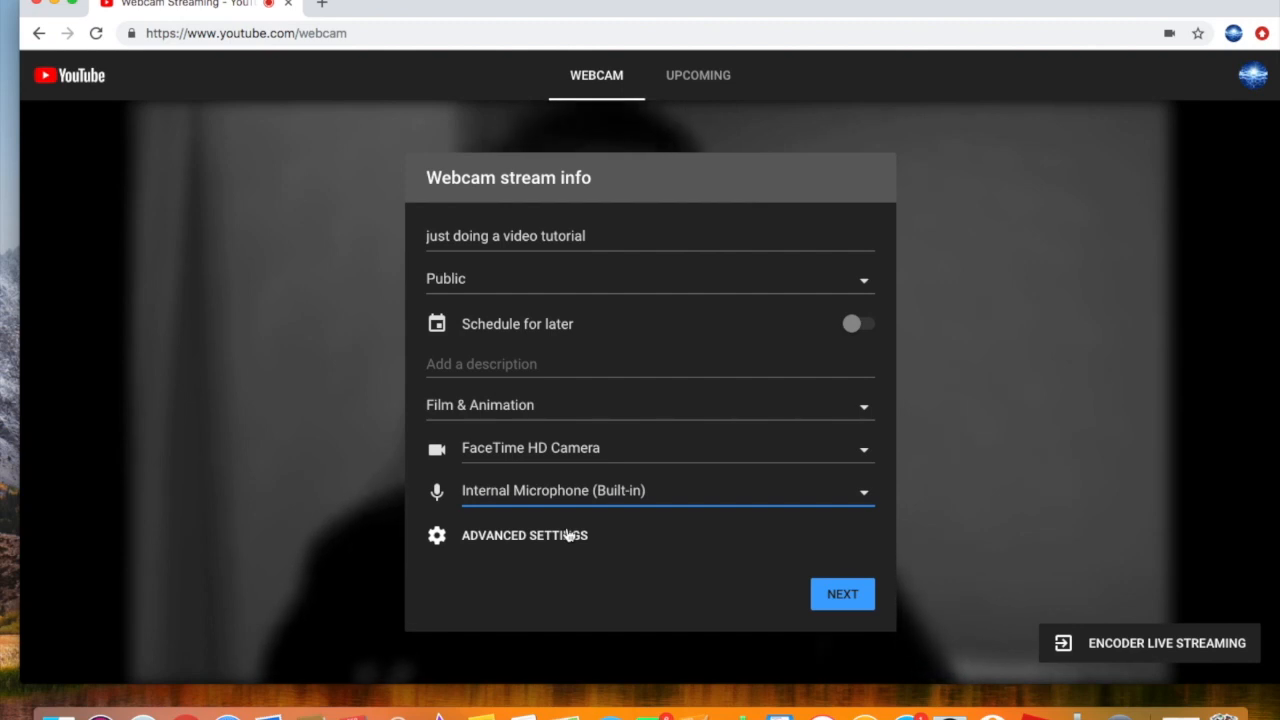
pyautogui.click(842, 592)
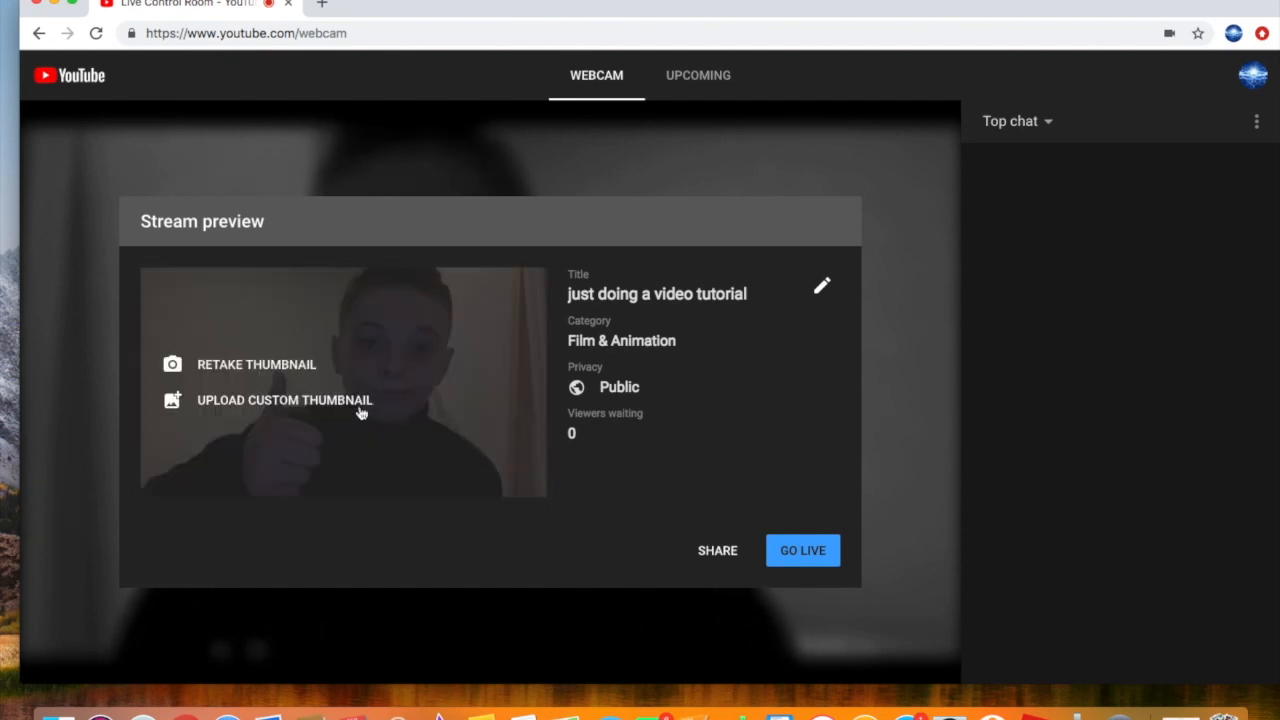
pyautogui.moveTo(304, 364)
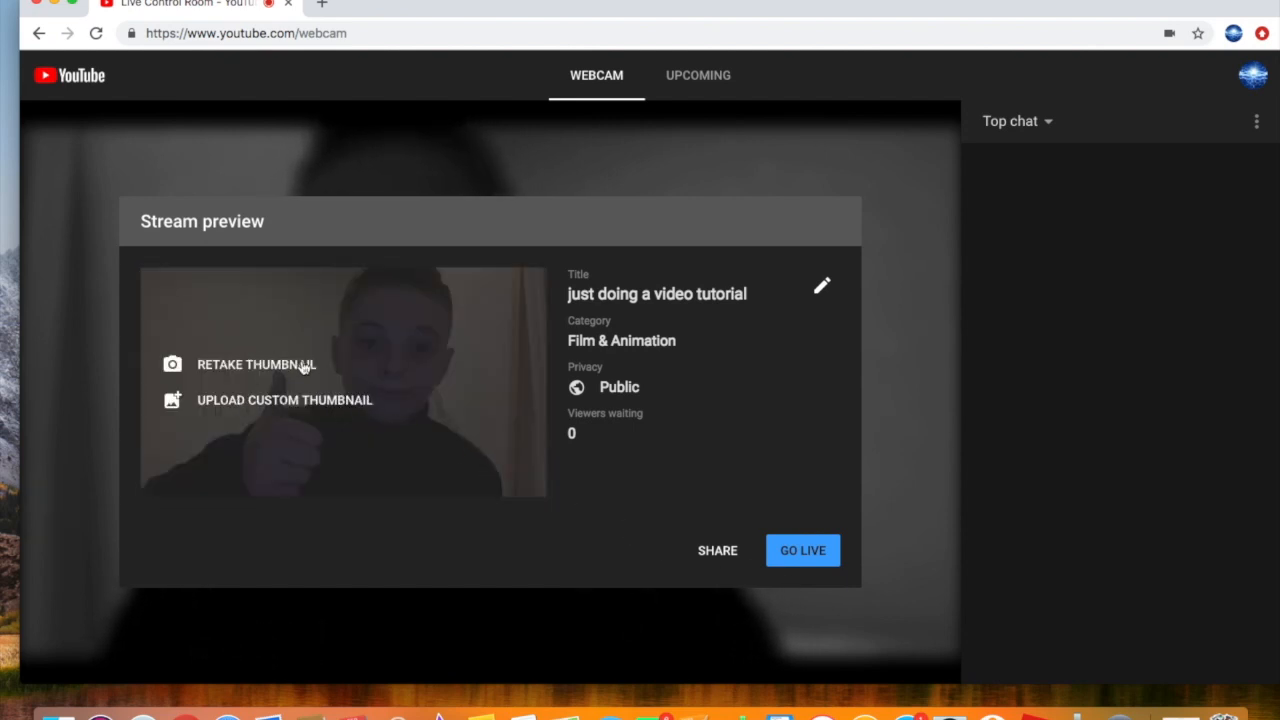
# Retake the stream thumbnail so the preview shows a fresh webcam snapshot.
pyautogui.click(256, 364)
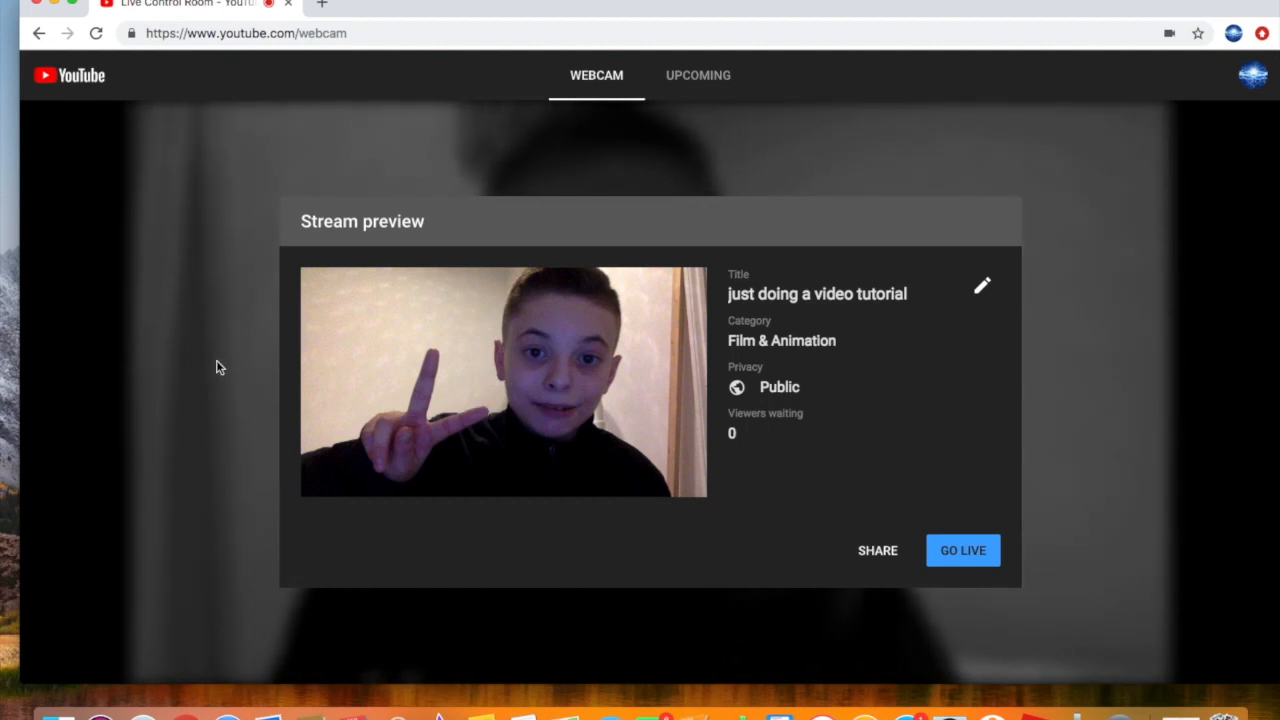
pyautogui.moveTo(1232, 186)
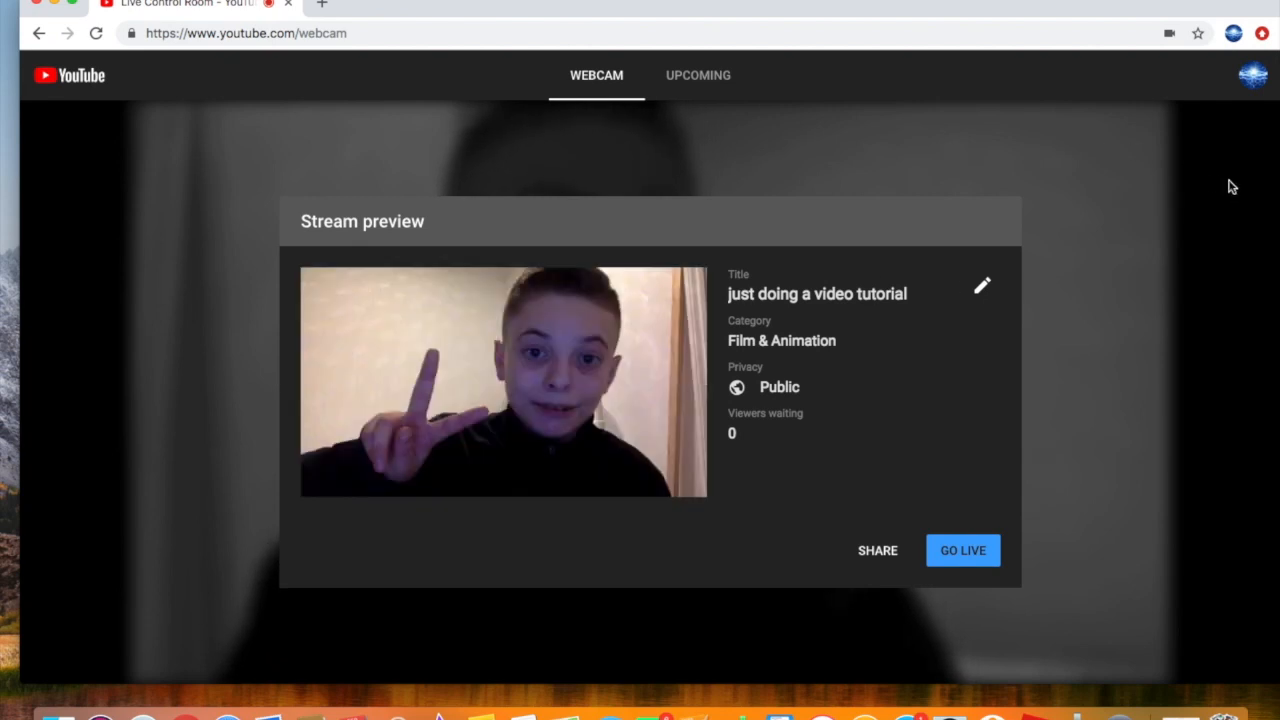
pyautogui.moveTo(1078, 542)
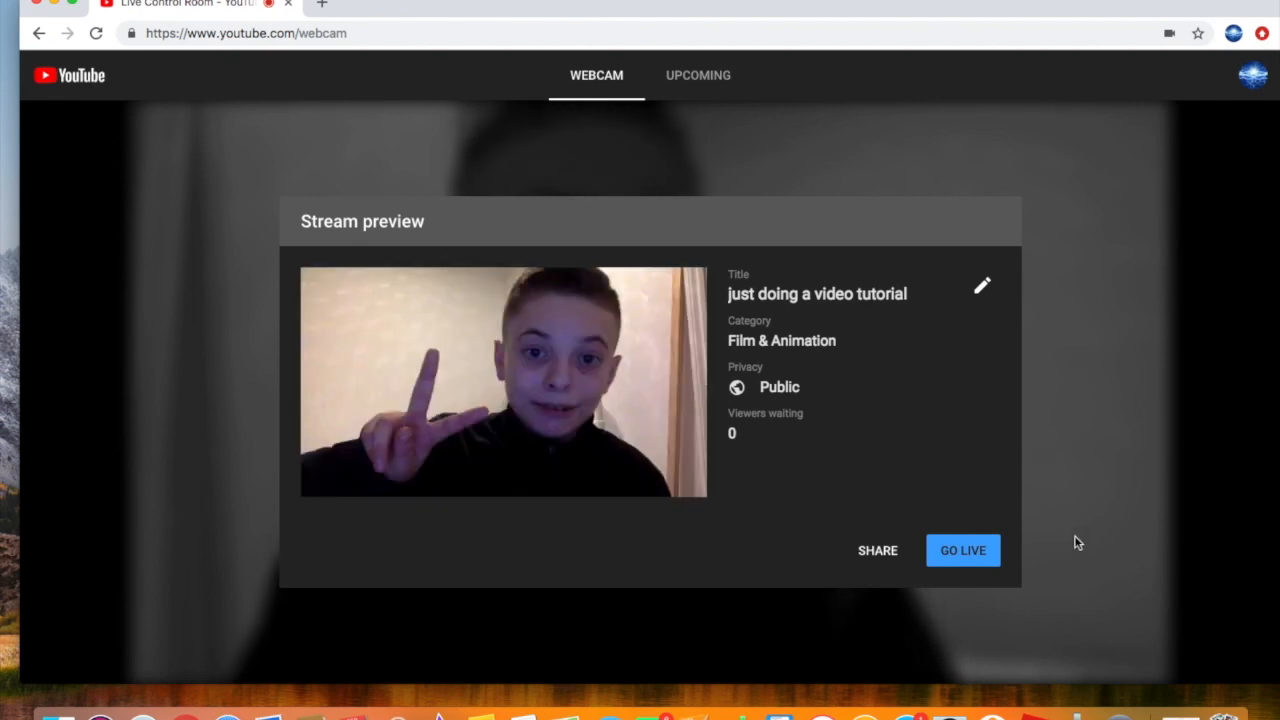
pyautogui.moveTo(962, 550)
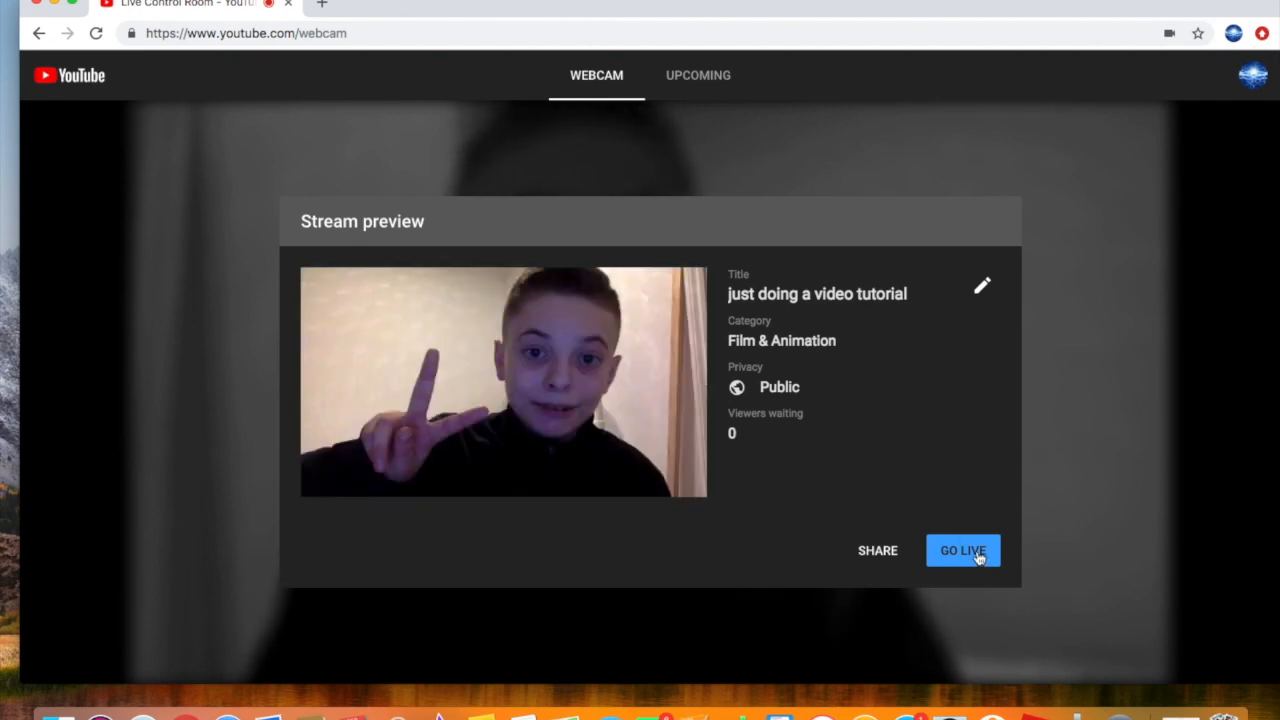
pyautogui.moveTo(1140, 336)
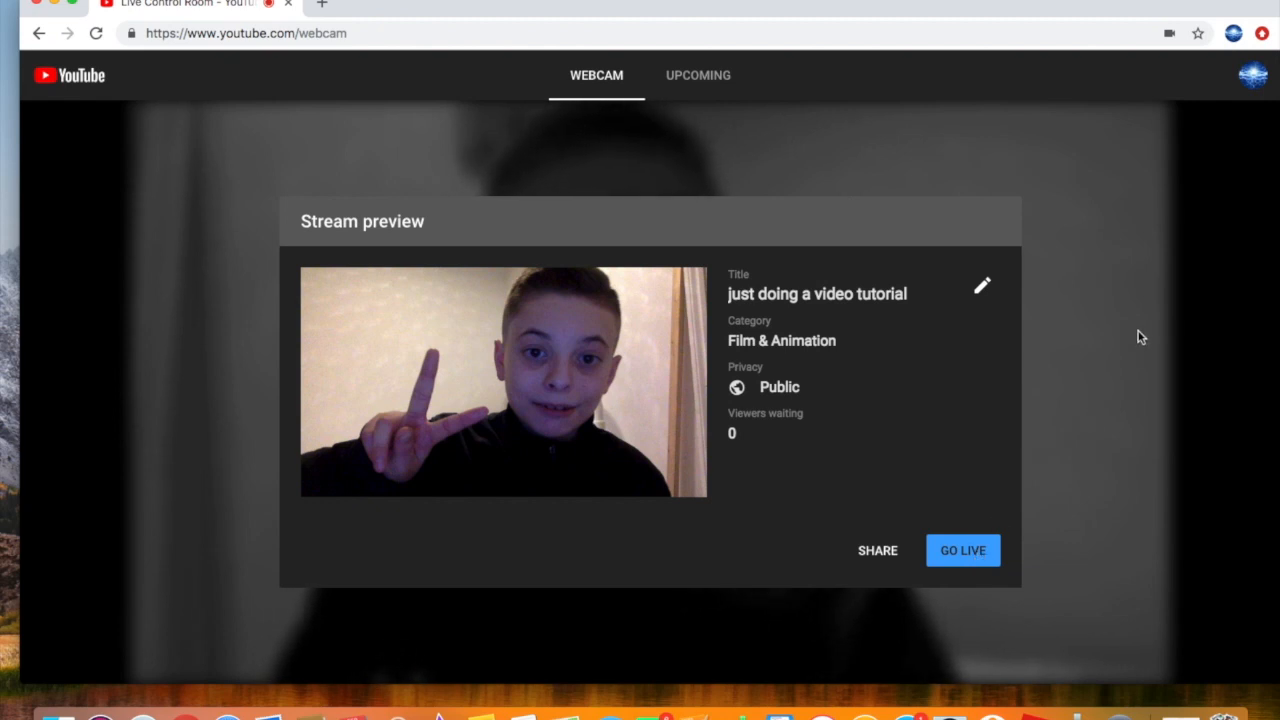
pyautogui.moveTo(820, 428)
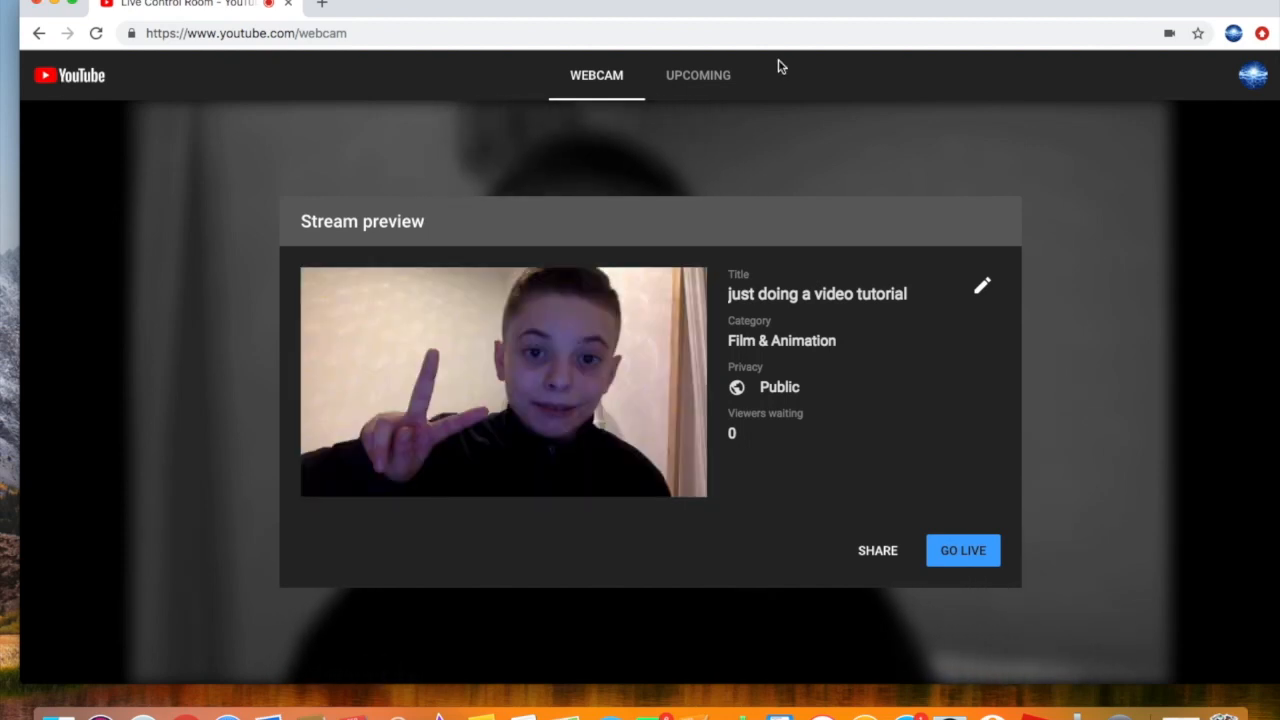
pyautogui.moveTo(778, 80)
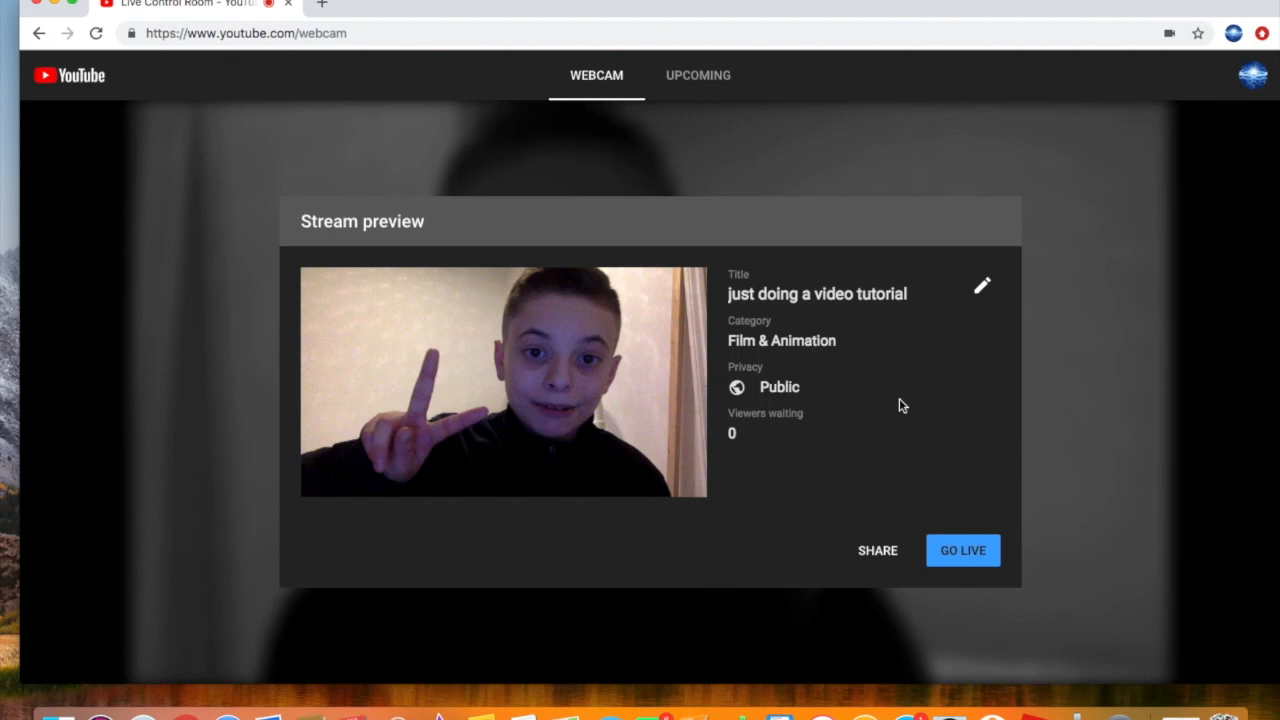
pyautogui.moveTo(678, 74)
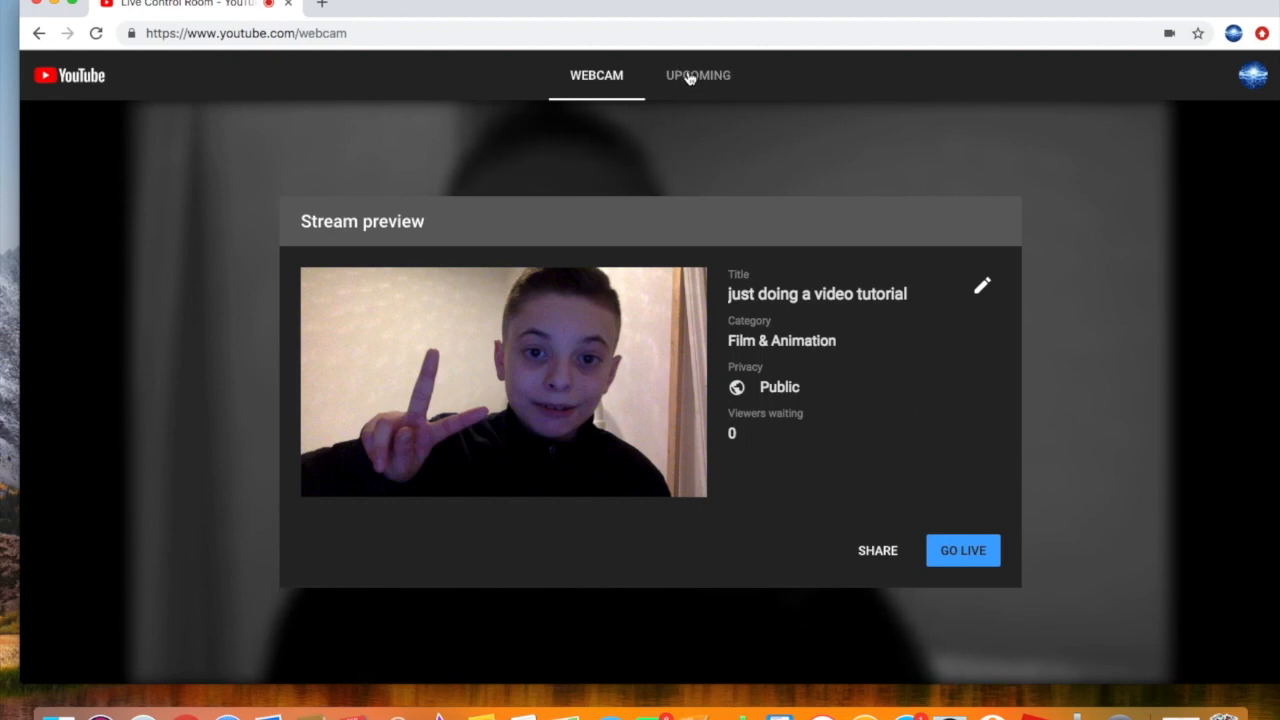
# Delete the 'just doing a video tutorial' stream from the Upcoming list, confirming the deletion.
pyautogui.click(698, 76)
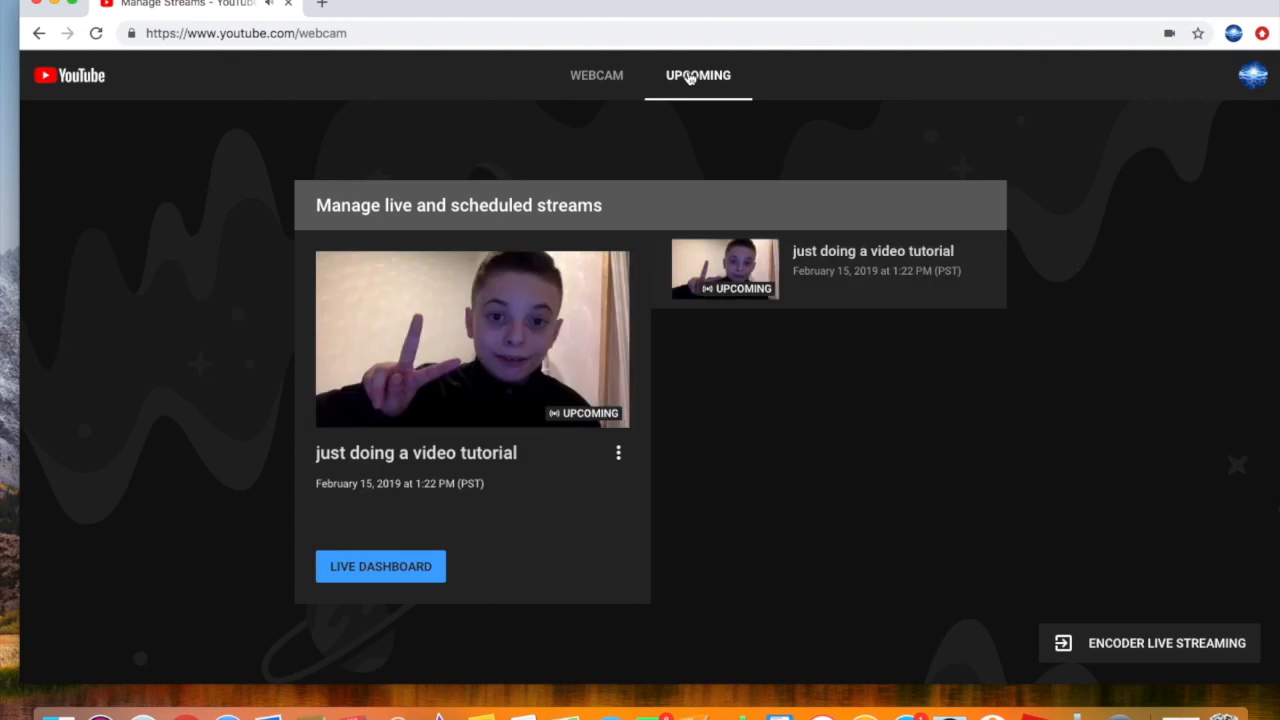
pyautogui.moveTo(620, 456)
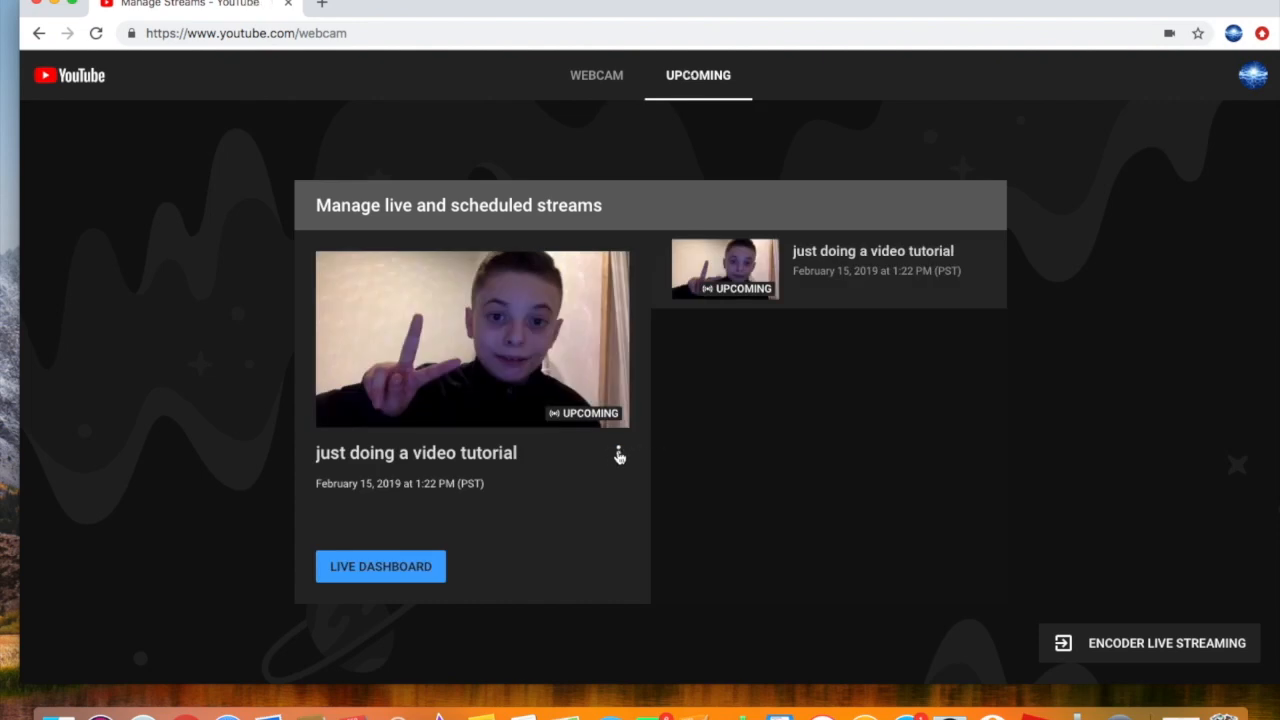
pyautogui.click(618, 452)
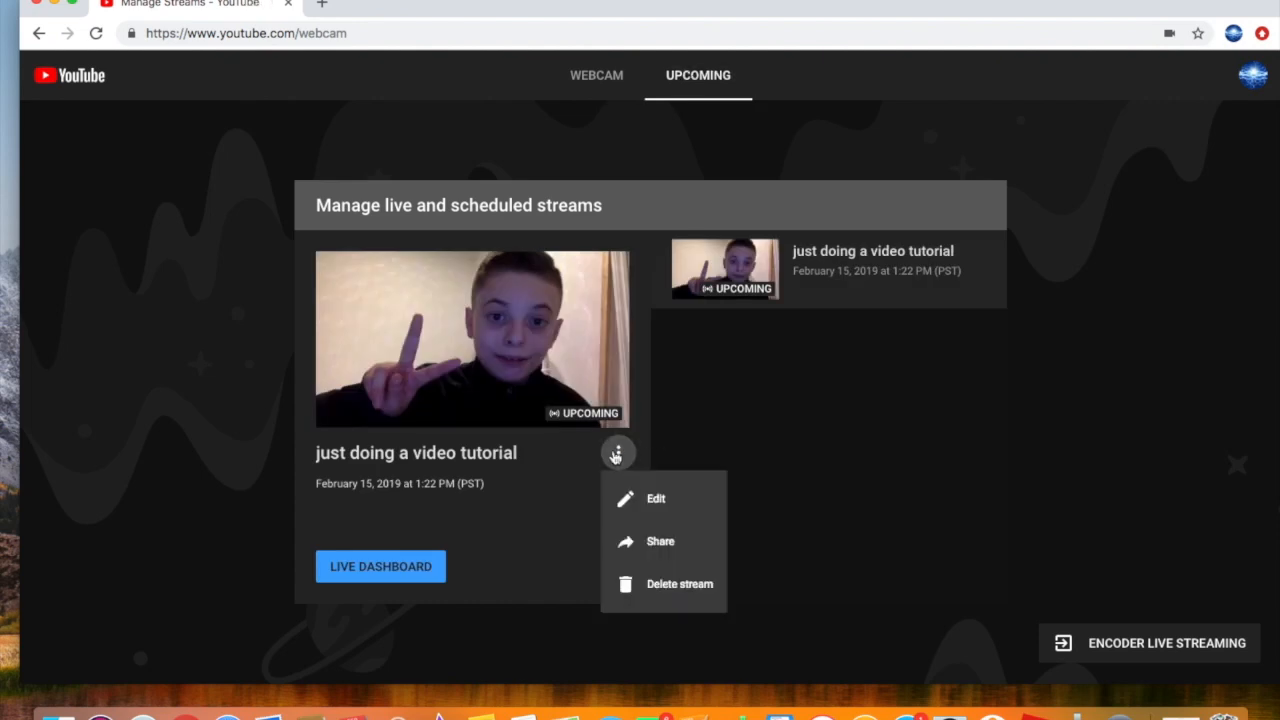
pyautogui.moveTo(640, 604)
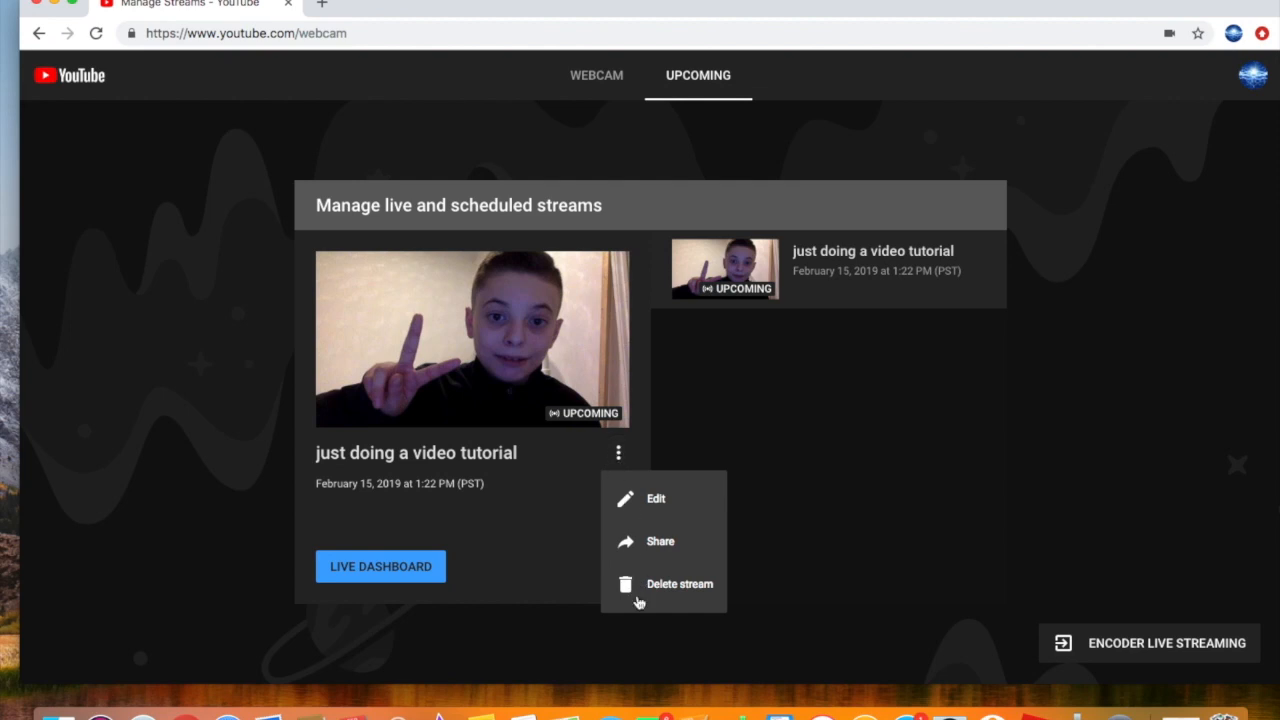
pyautogui.moveTo(628, 584)
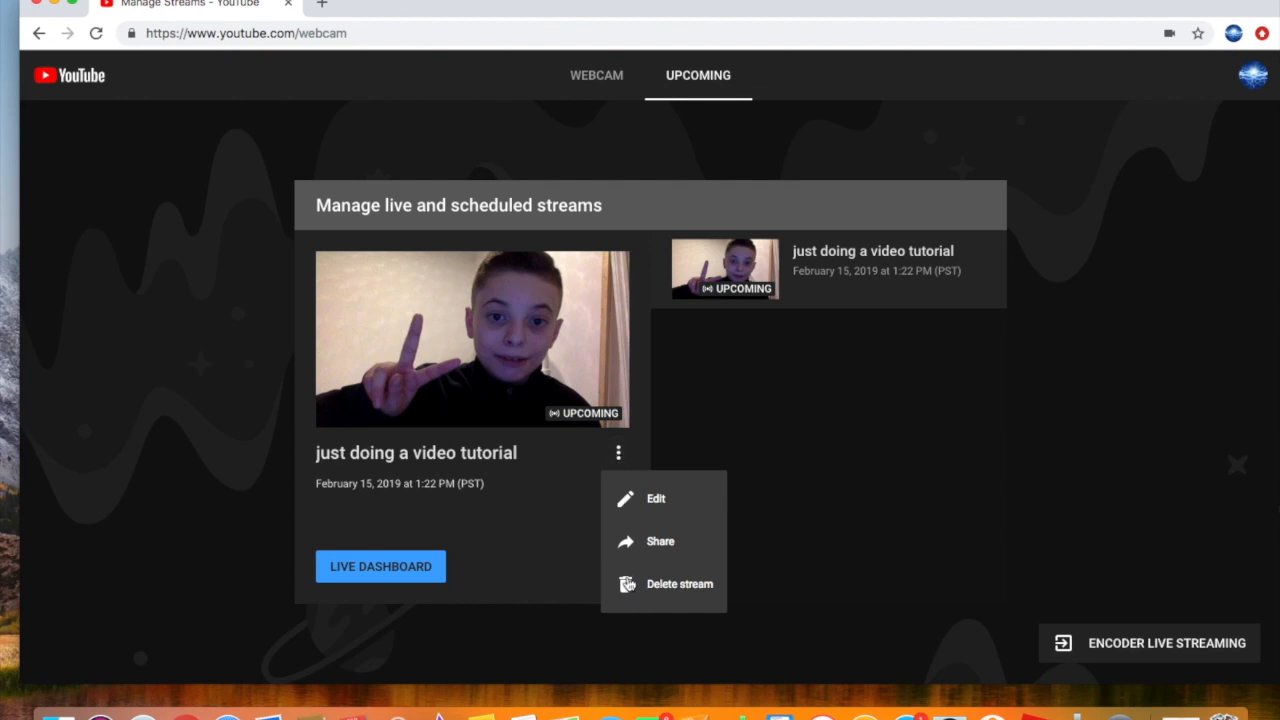
pyautogui.click(680, 584)
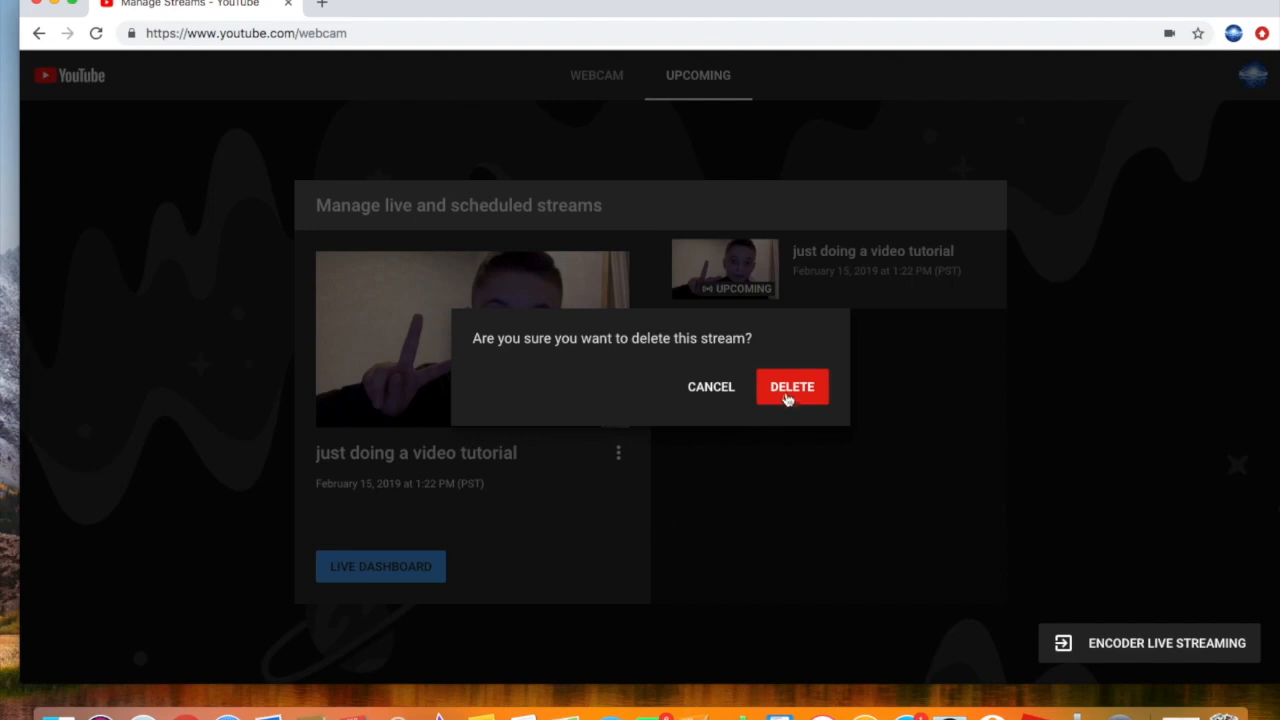
pyautogui.click(792, 386)
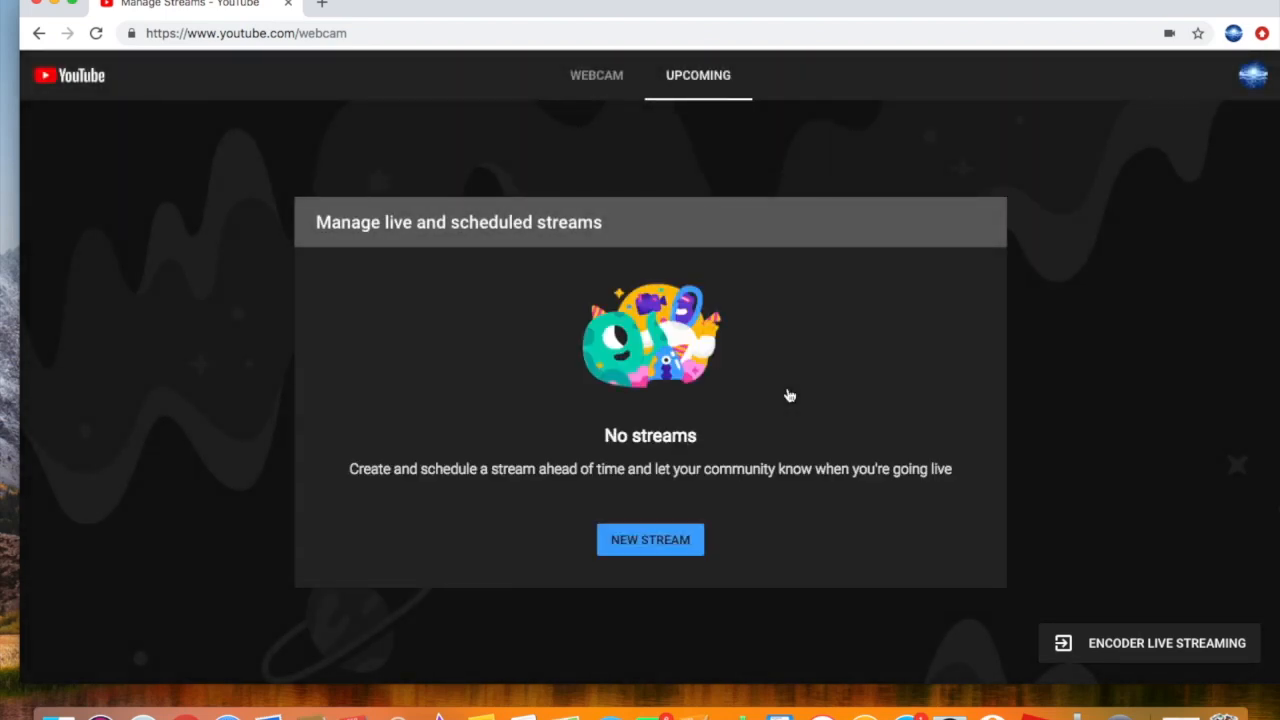
# Start a new stream, confirm leaving the page, then close the Chrome window.
pyautogui.click(650, 540)
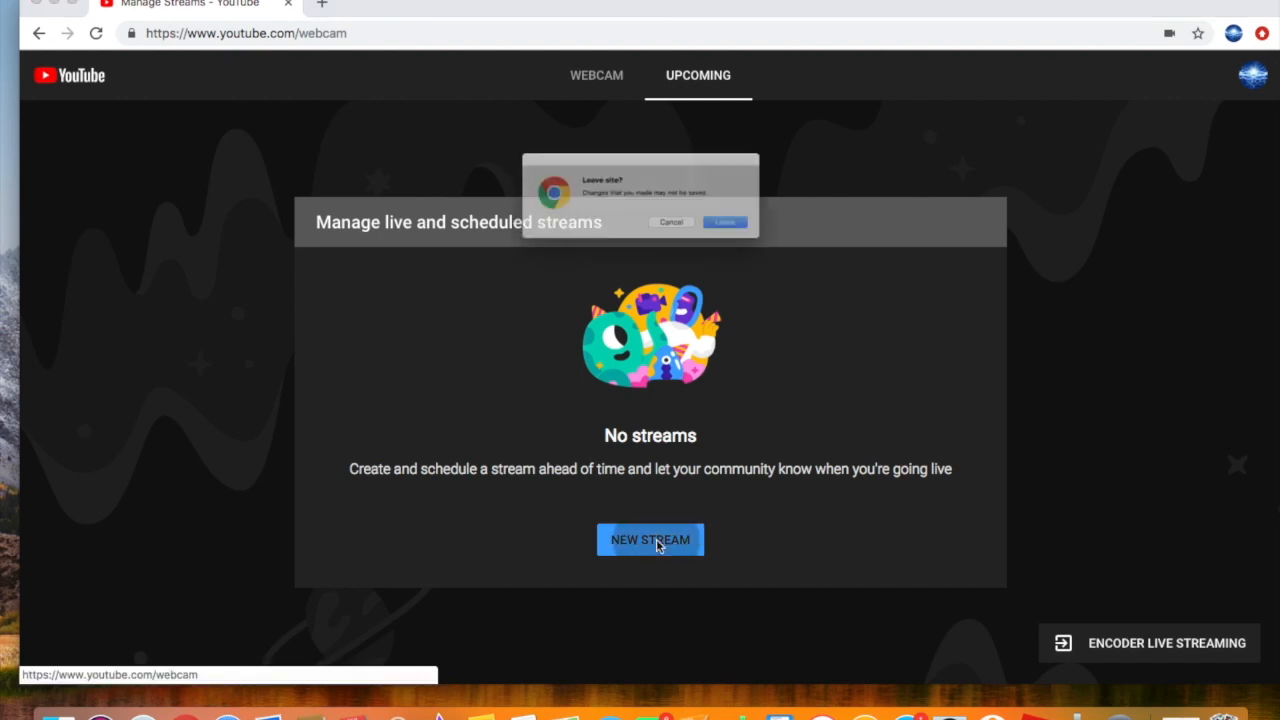
pyautogui.click(724, 222)
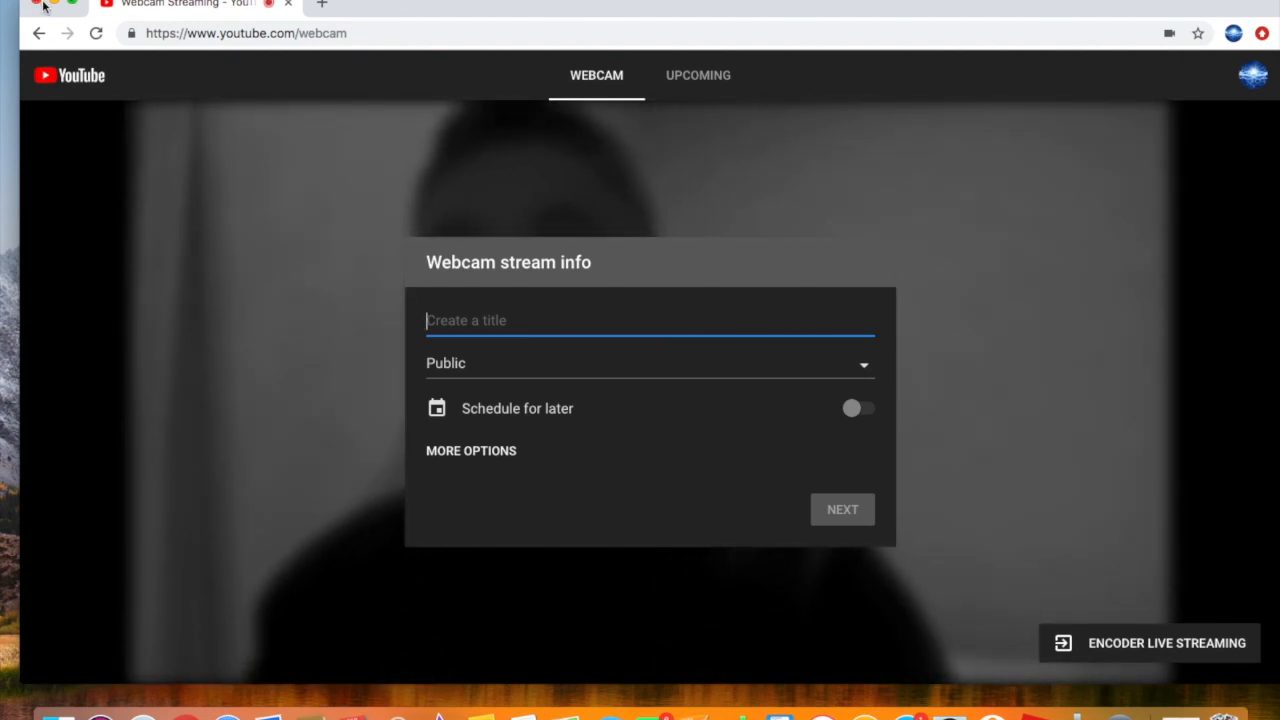
pyautogui.click(36, 4)
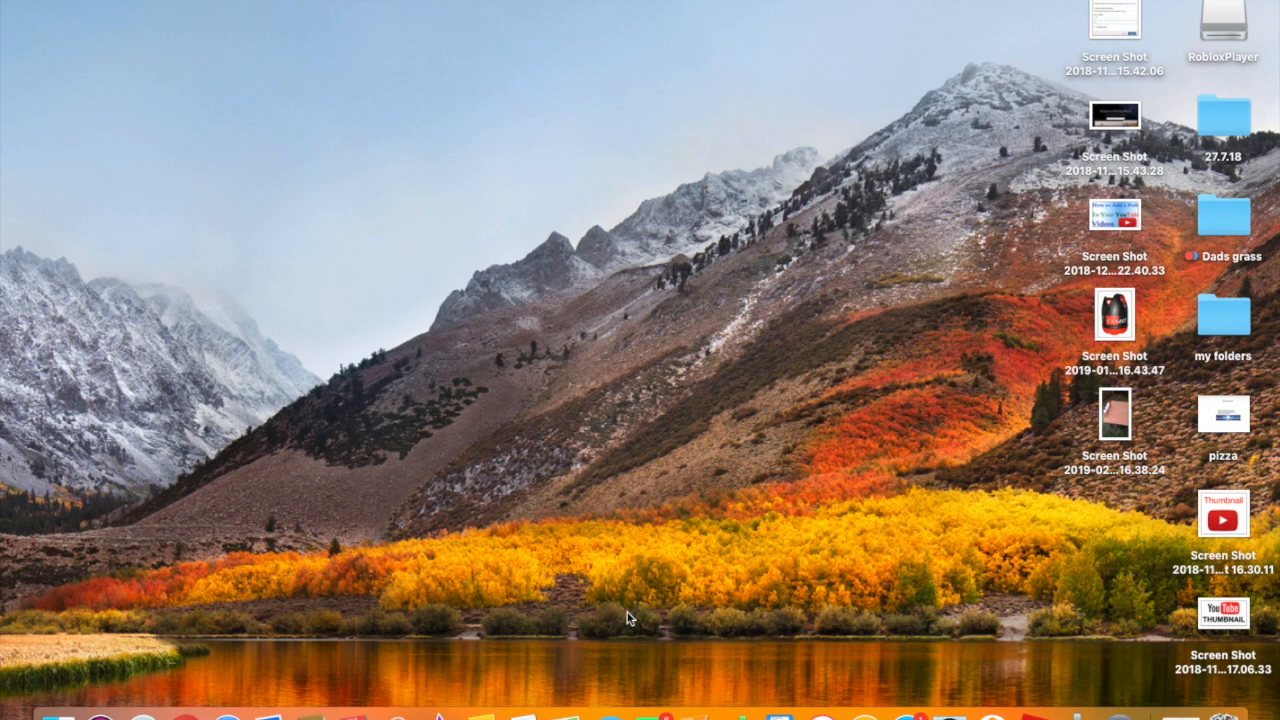